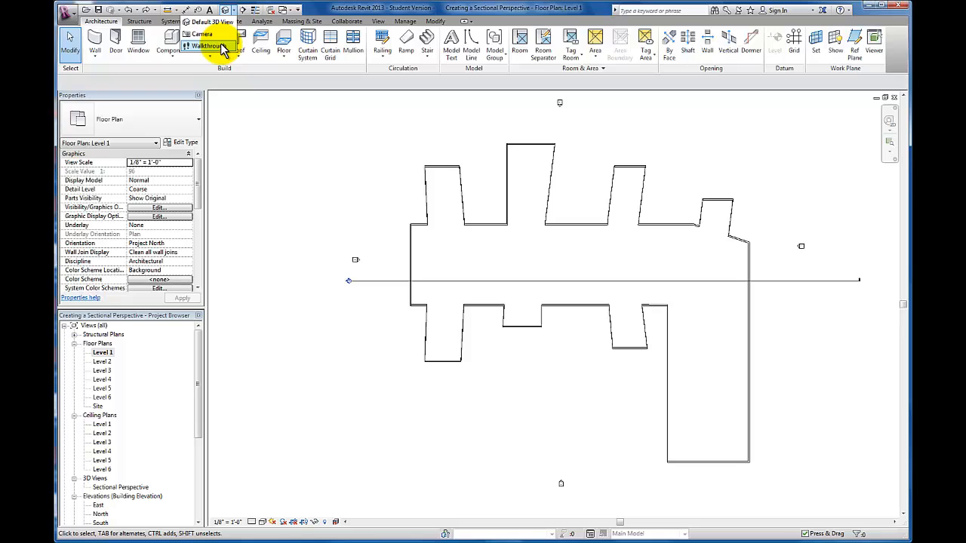
Step: Start a new walkthrough from the View tab's 3D View dropdown on Level 1
click(371, 20)
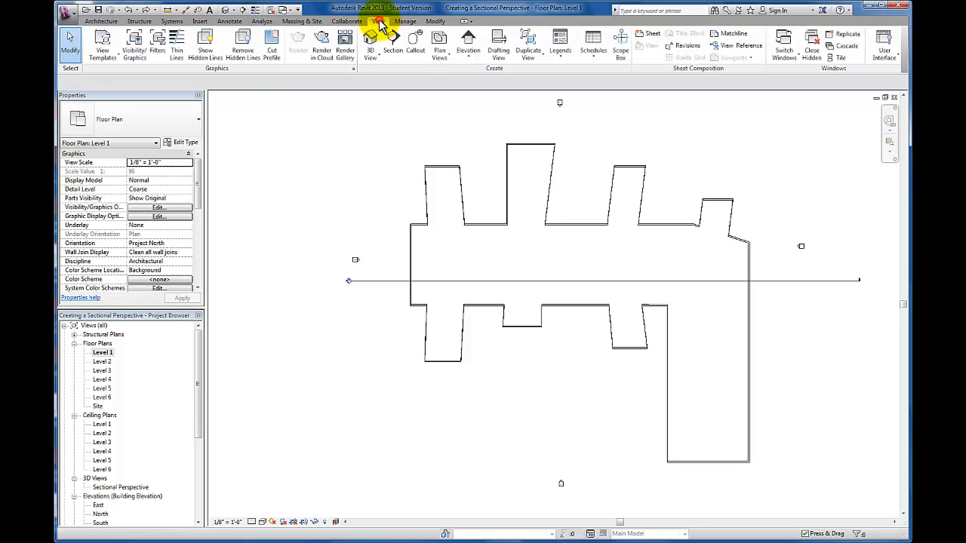
click(370, 42)
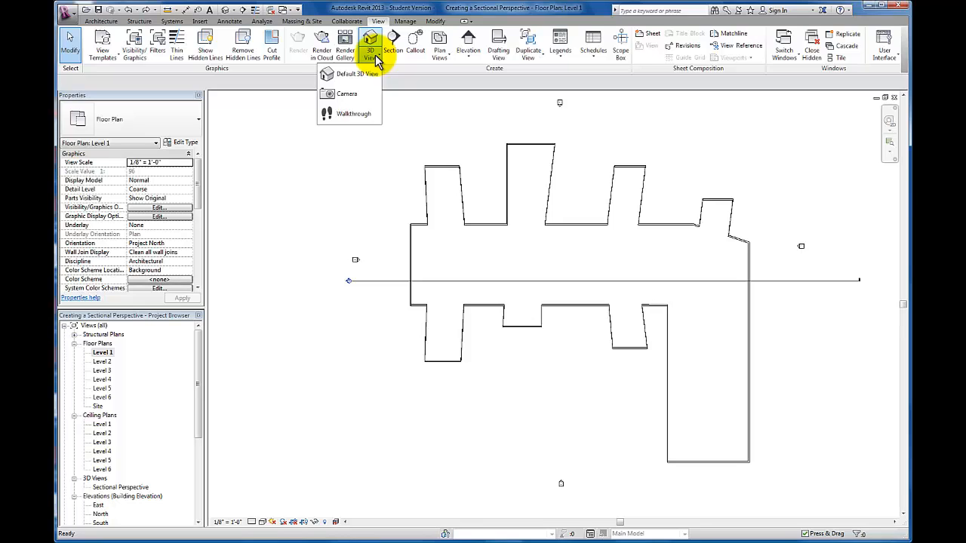
mouse_move(362, 120)
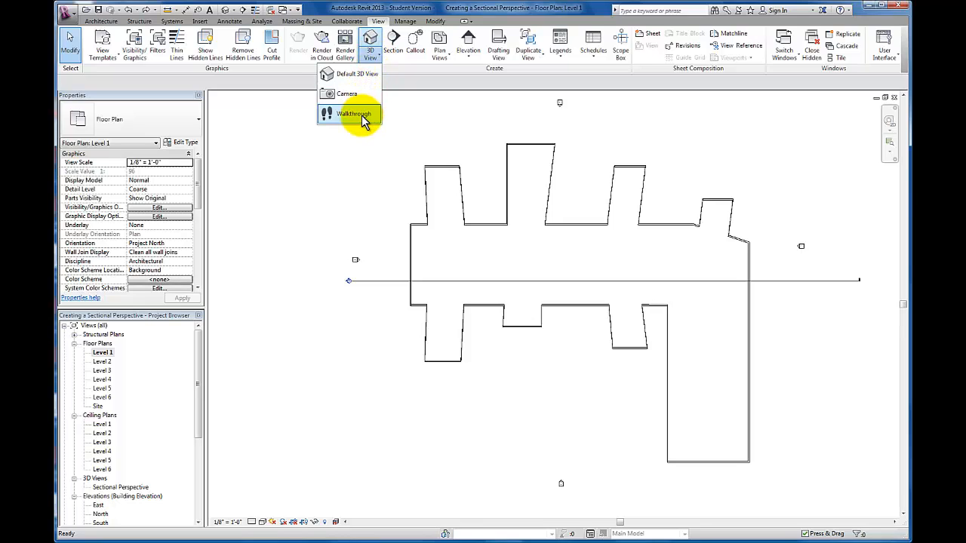
click(351, 113)
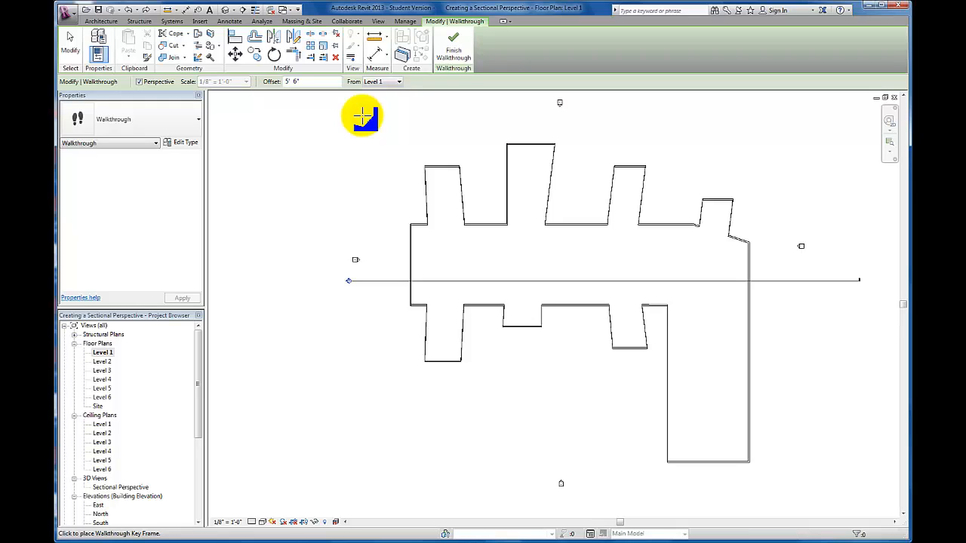
mouse_move(512, 382)
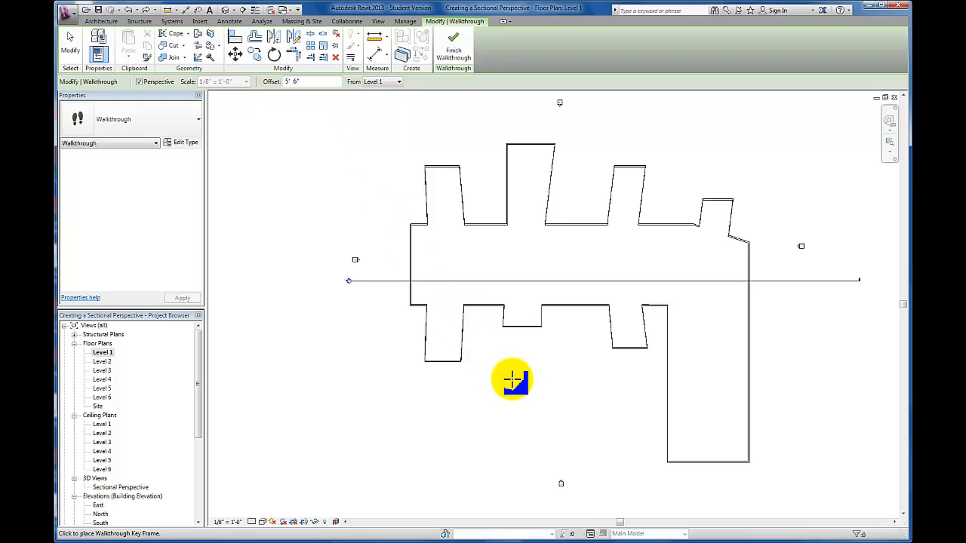
mouse_move(609, 467)
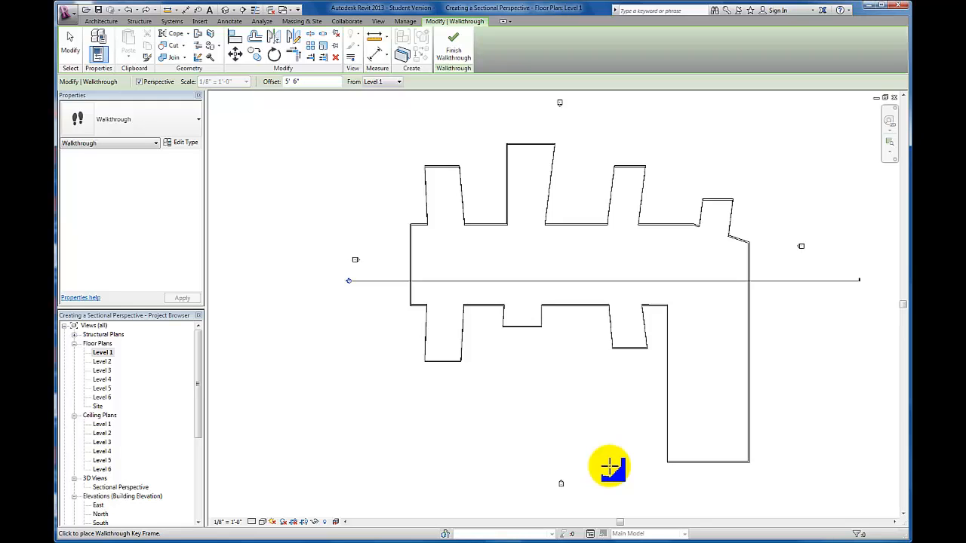
mouse_move(609, 473)
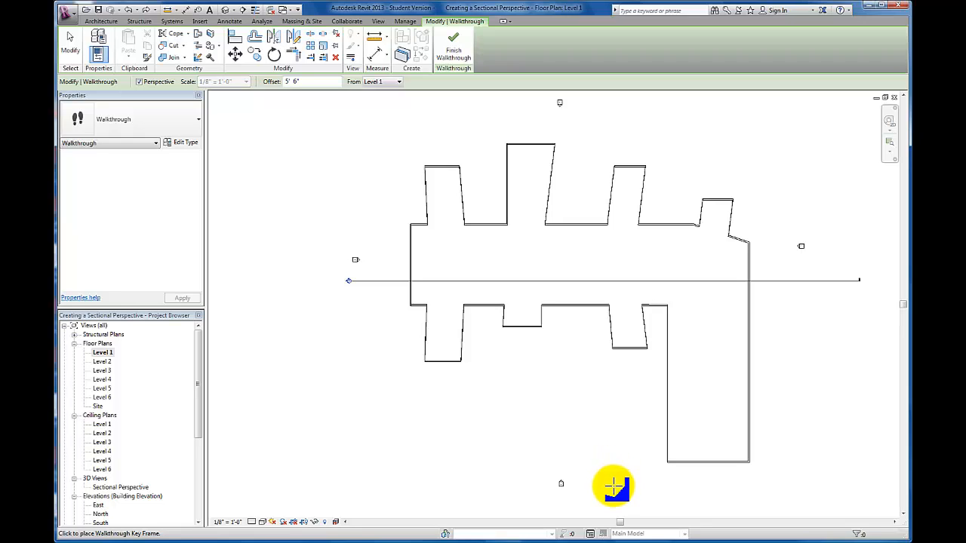
mouse_move(607, 464)
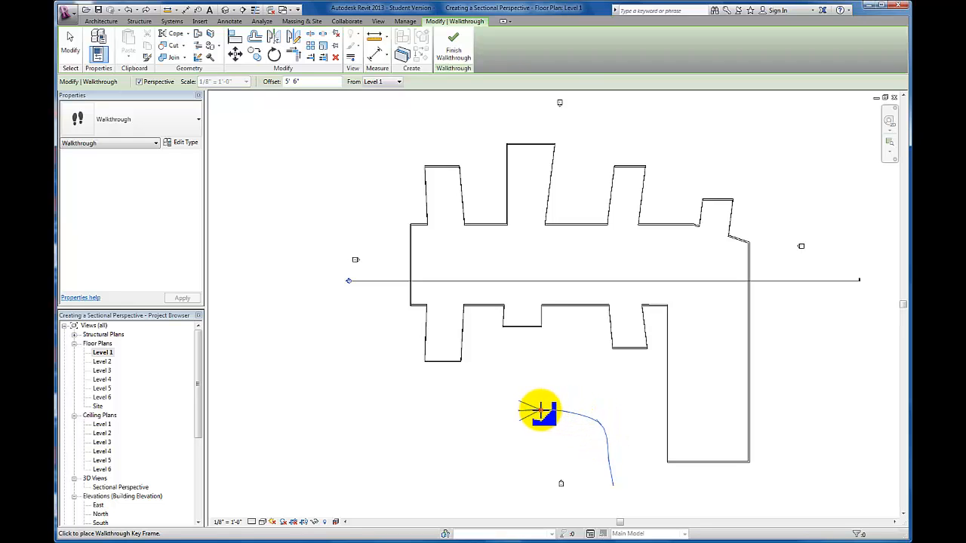
Step: Place six key frames from below the building, up its left side, past the top-left corner
drag(539, 411, 496, 415)
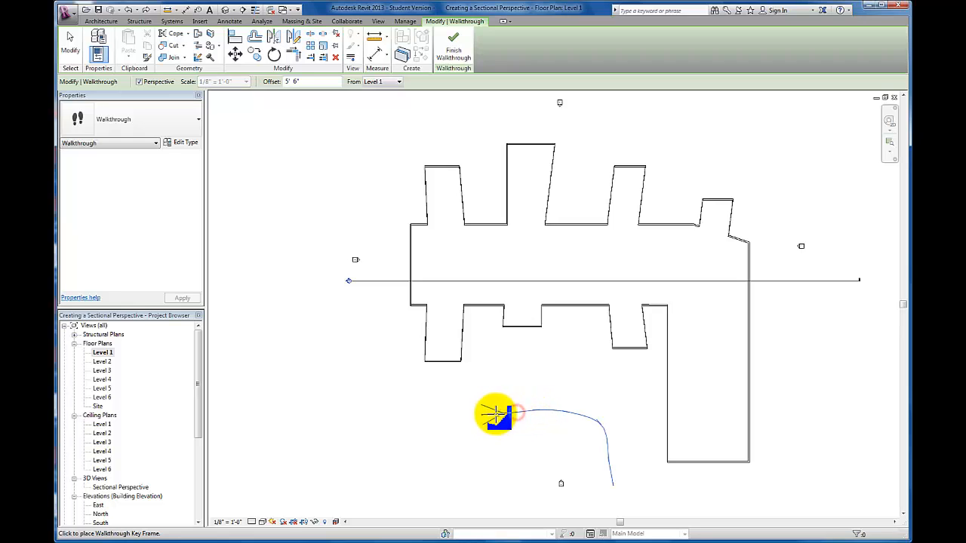
drag(496, 414, 449, 416)
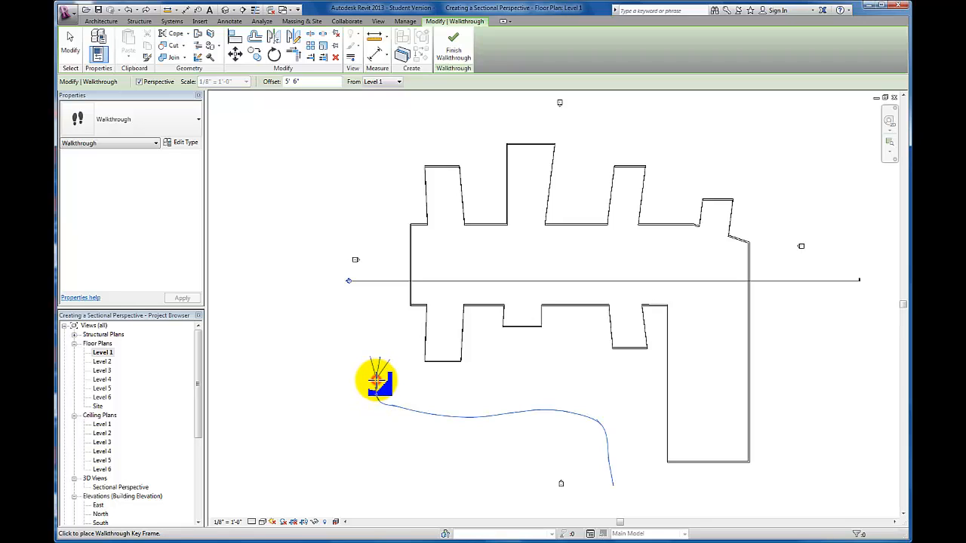
drag(375, 379, 364, 334)
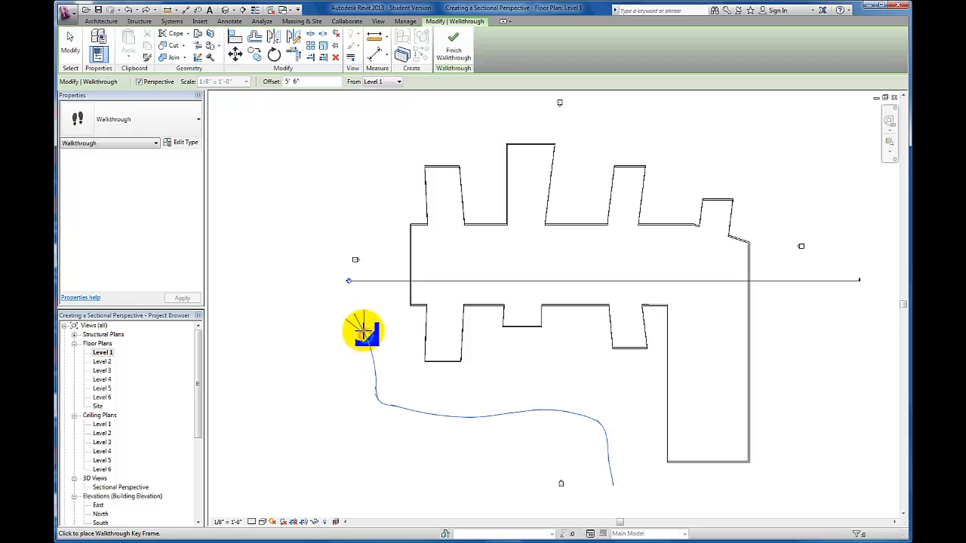
drag(365, 336, 362, 305)
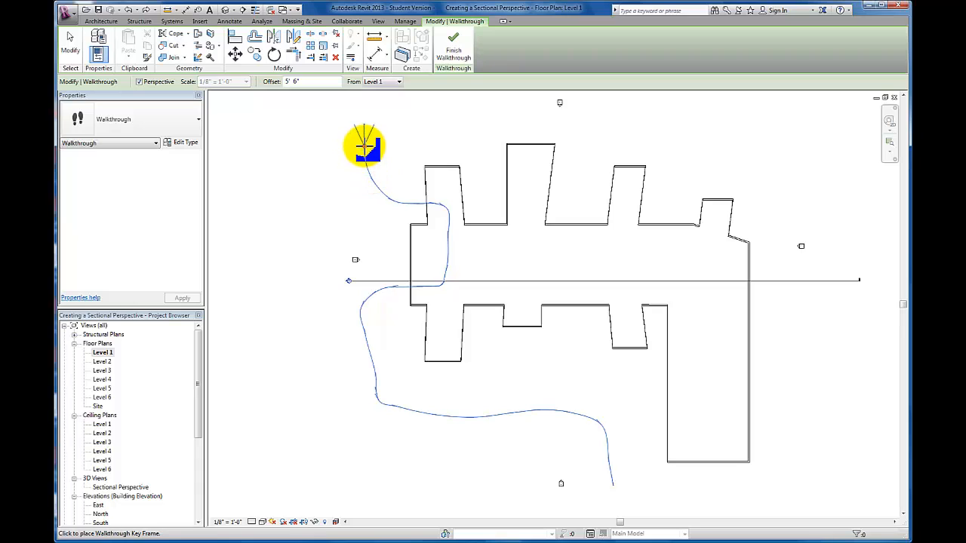
drag(366, 148, 414, 111)
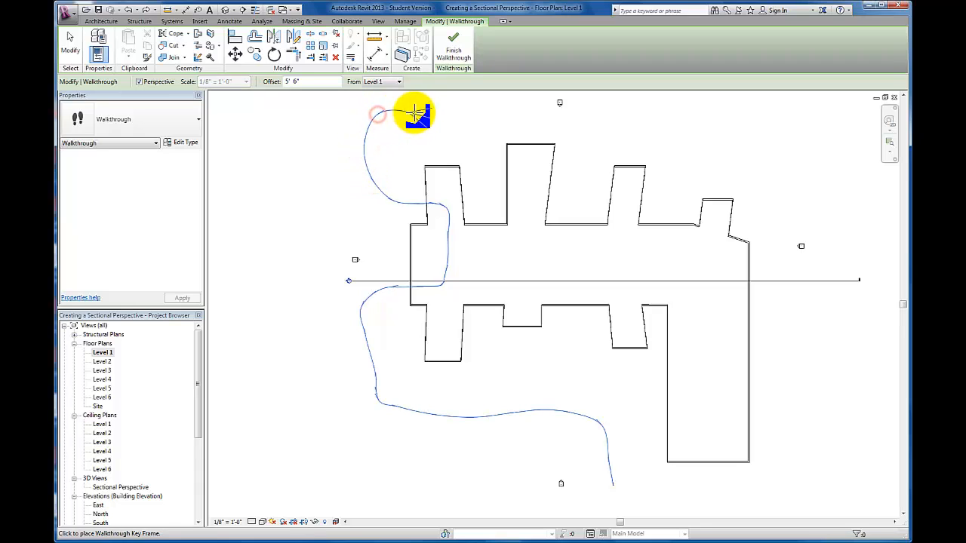
drag(414, 110, 449, 100)
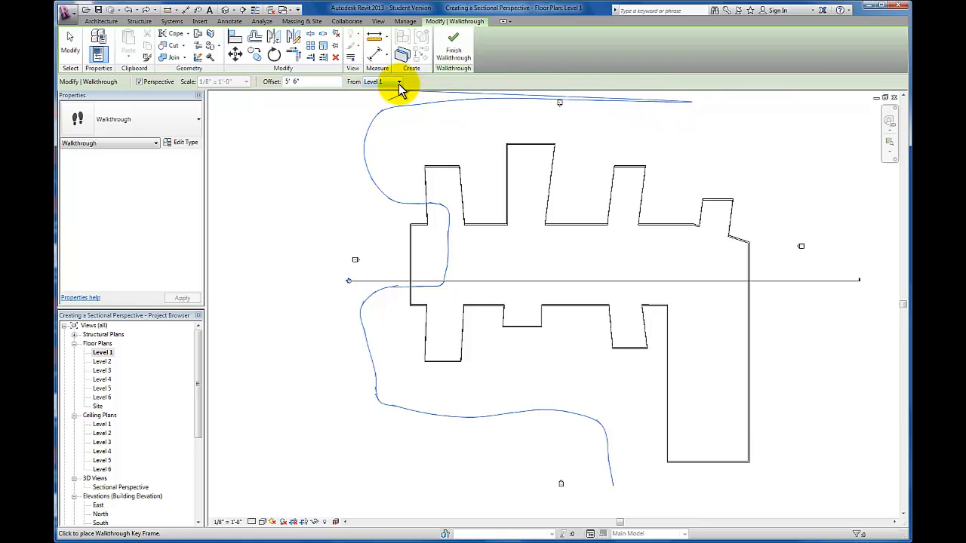
Step: Raise the camera base to Level 4, then Level 6, and add a key frame right of the building
click(400, 82)
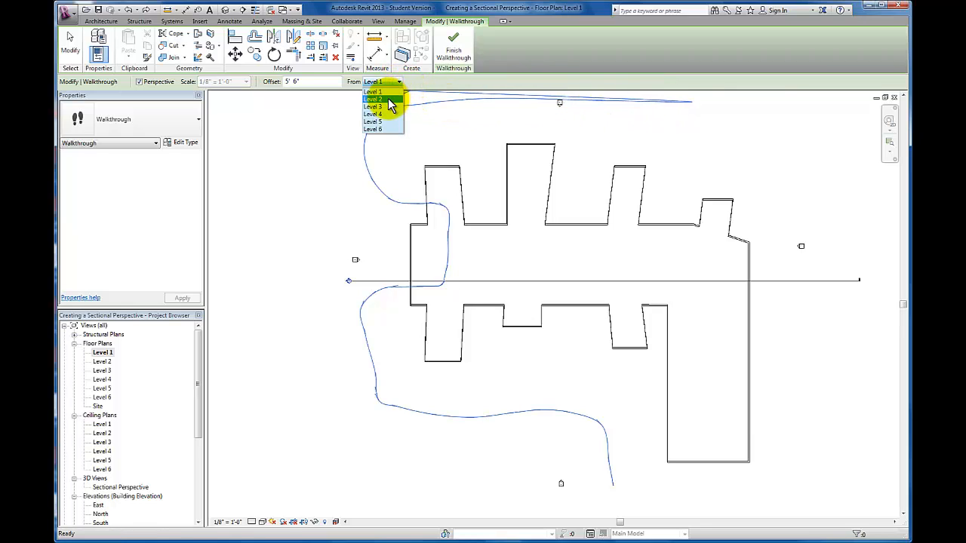
mouse_move(389, 116)
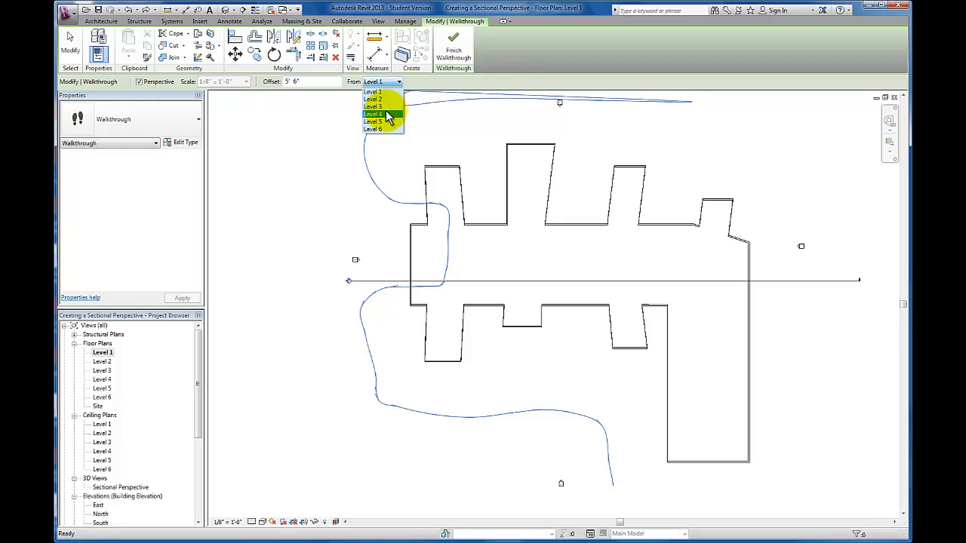
mouse_move(393, 122)
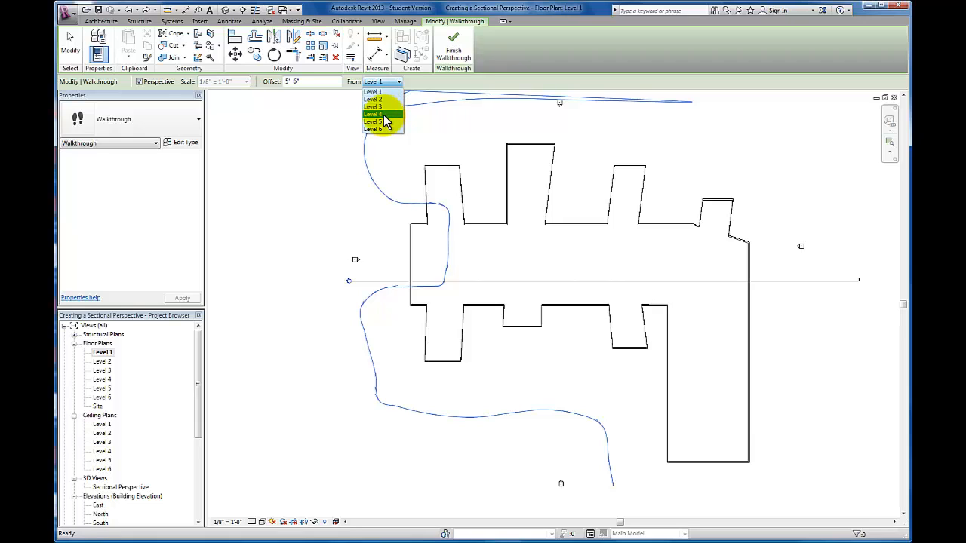
click(376, 114)
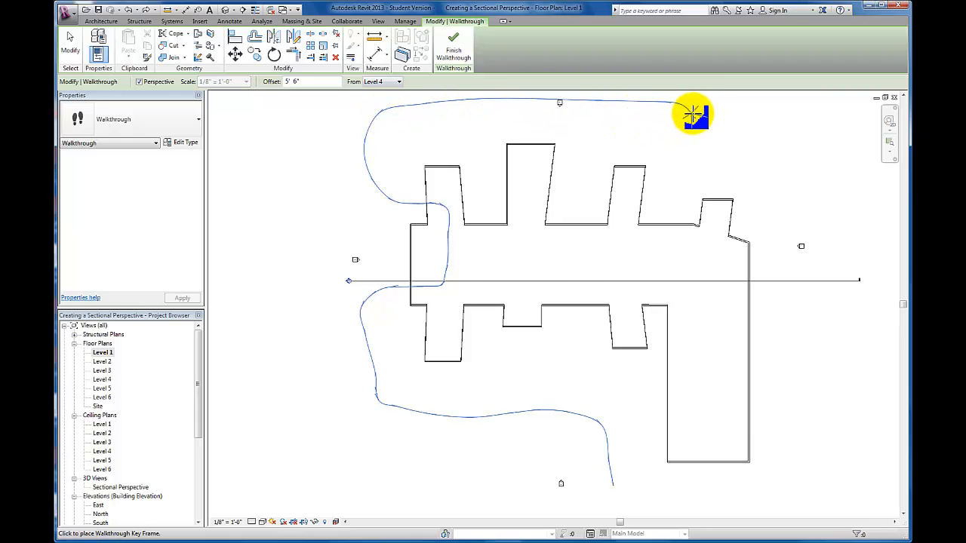
mouse_move(698, 111)
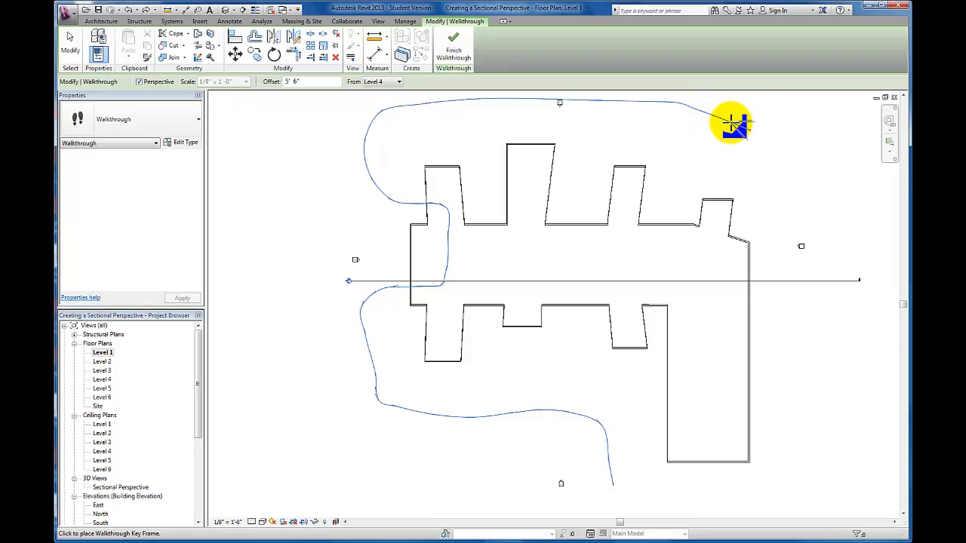
mouse_move(760, 134)
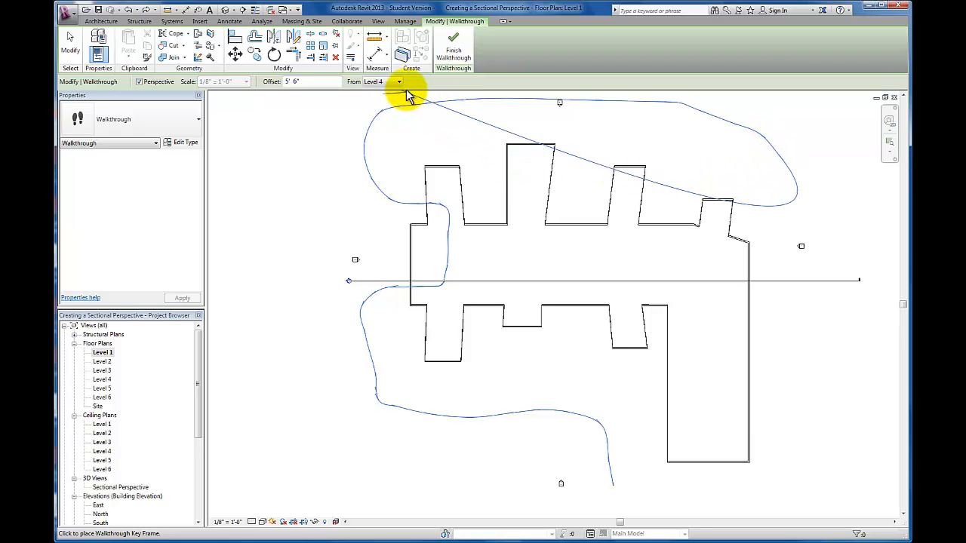
click(399, 81)
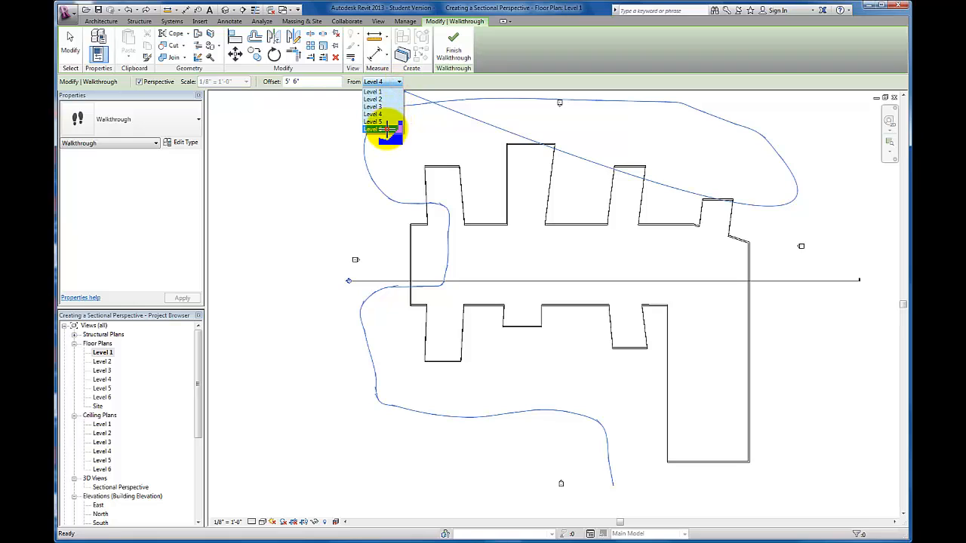
click(376, 129)
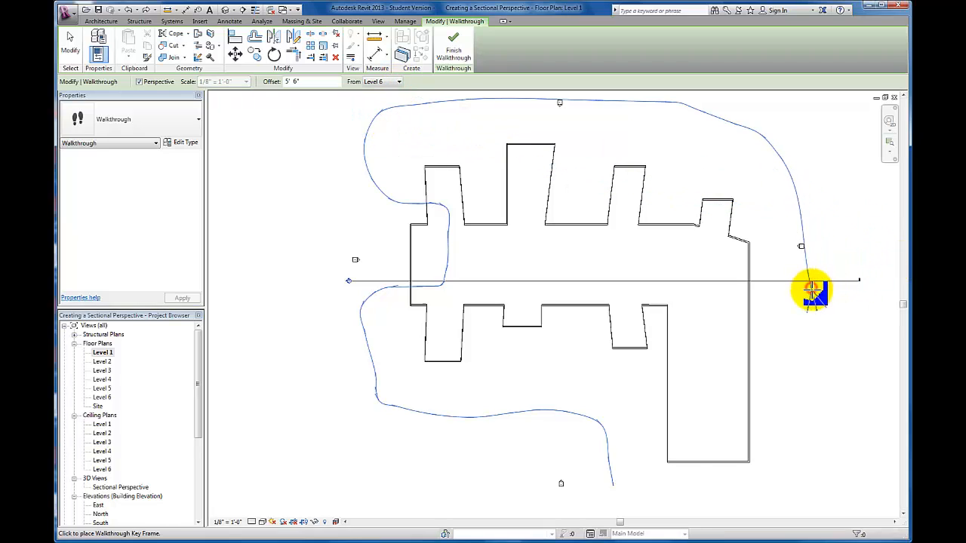
drag(811, 290, 818, 332)
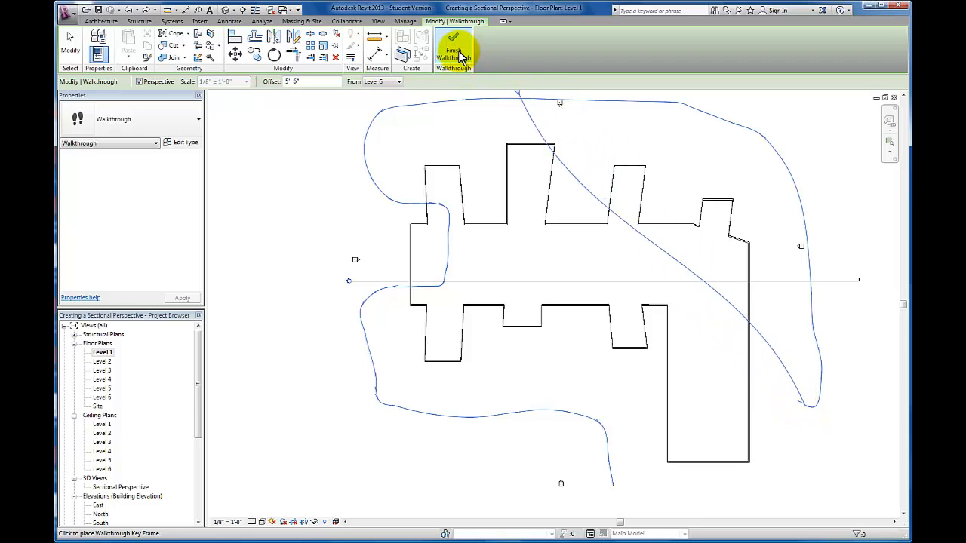
Step: Finish the walkthrough path and expand Walkthroughs to reveal Walkthrough 1
click(453, 49)
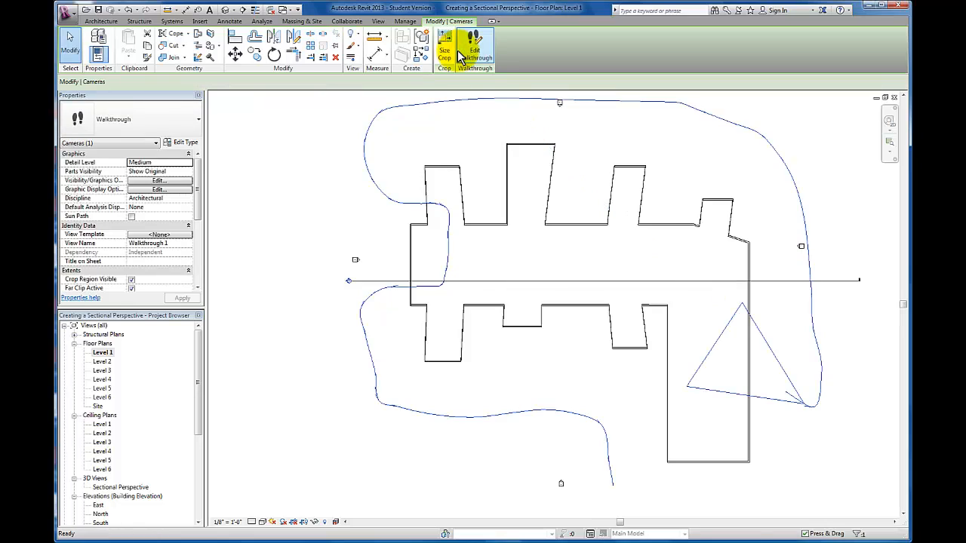
mouse_move(445, 57)
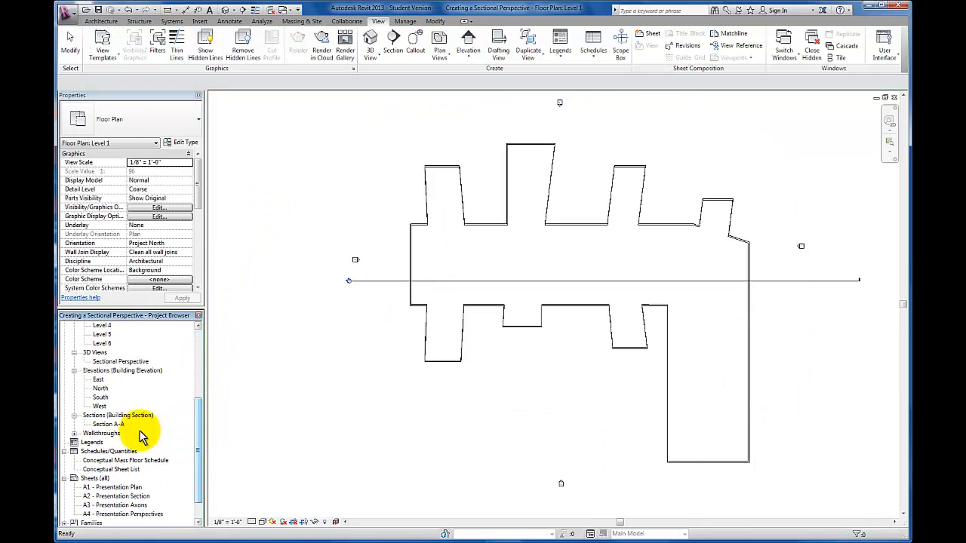
mouse_move(113, 433)
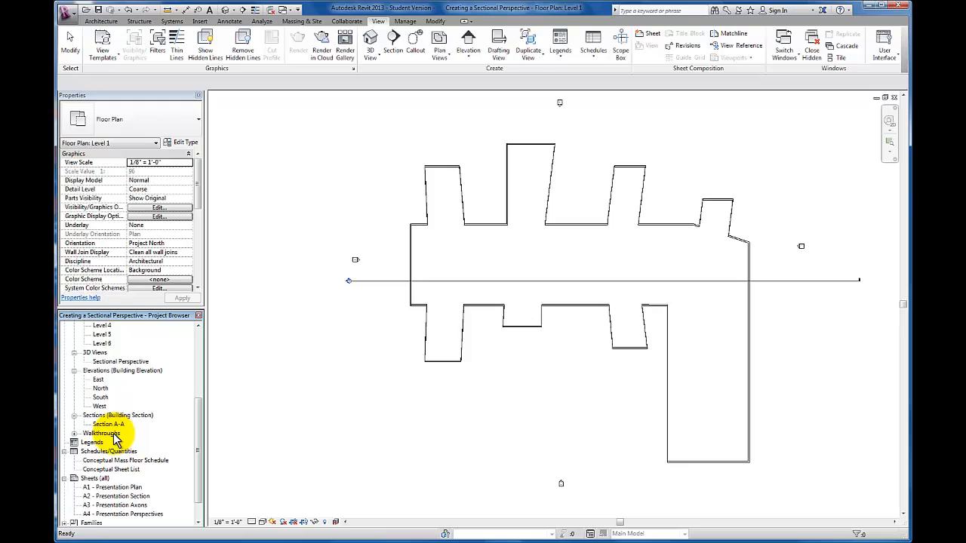
click(74, 433)
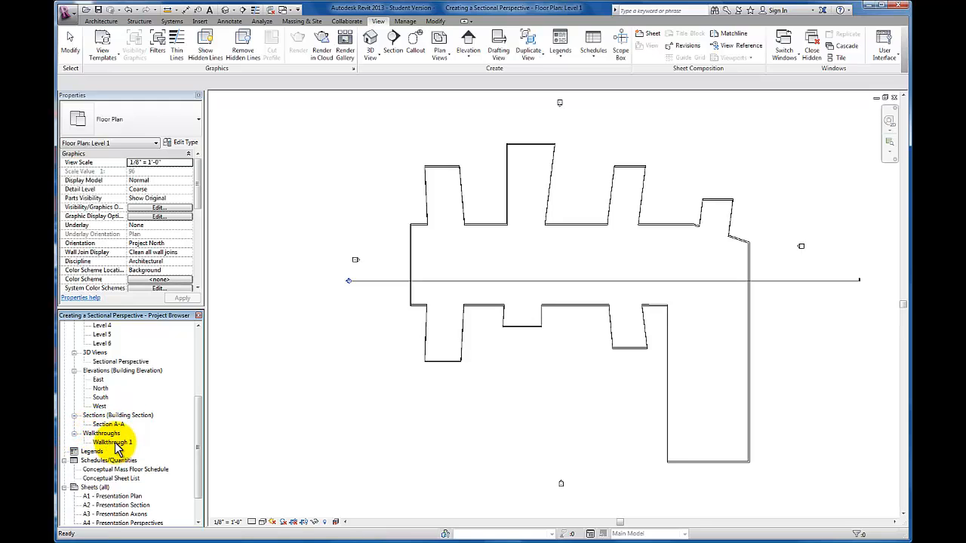
Step: Rename Walkthrough 1 to 'Conceptual Walk around' from its right-click menu
right_click(112, 442)
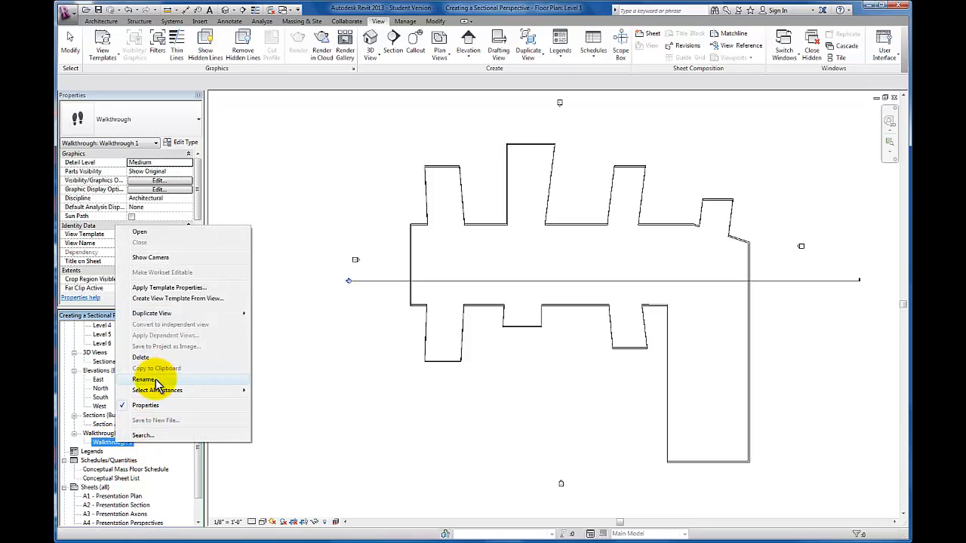
click(143, 379)
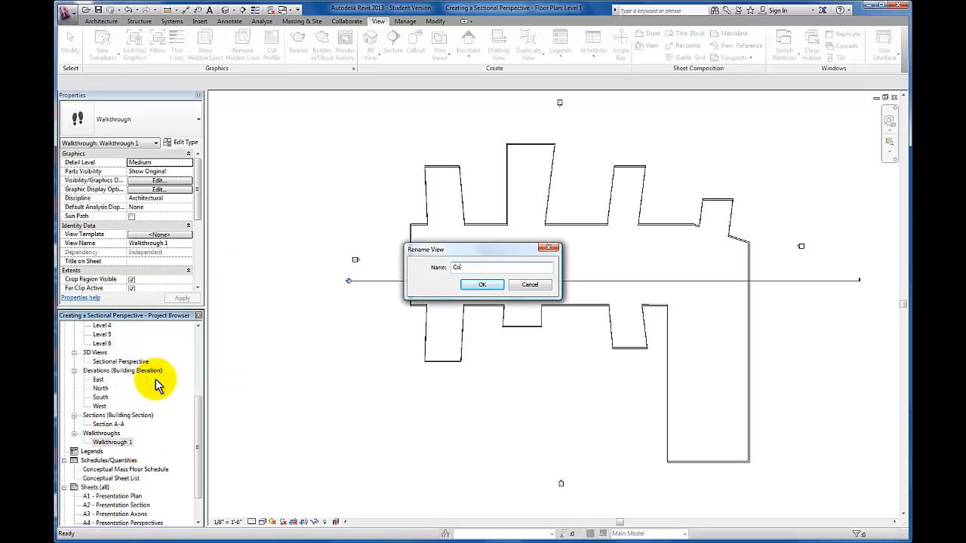
text(Conceptual Walk)
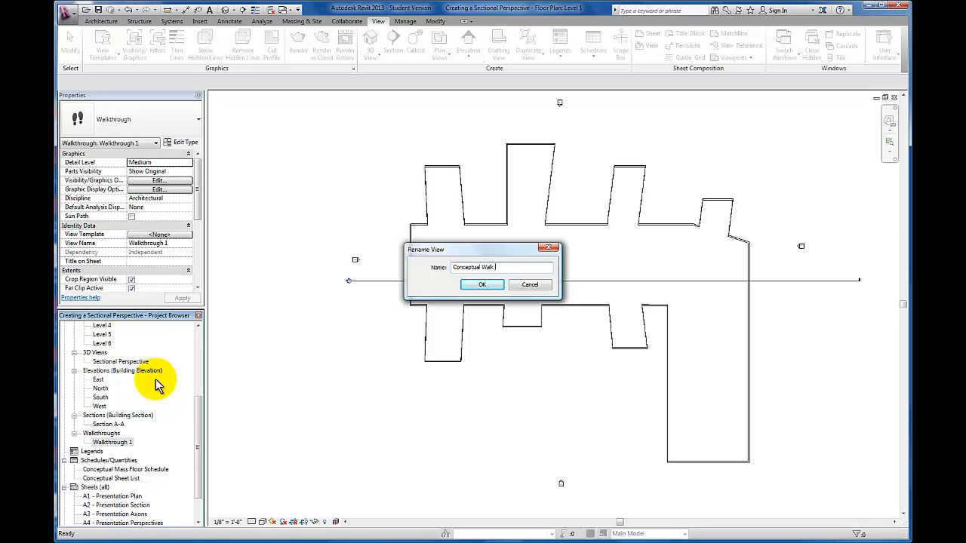
text(around)
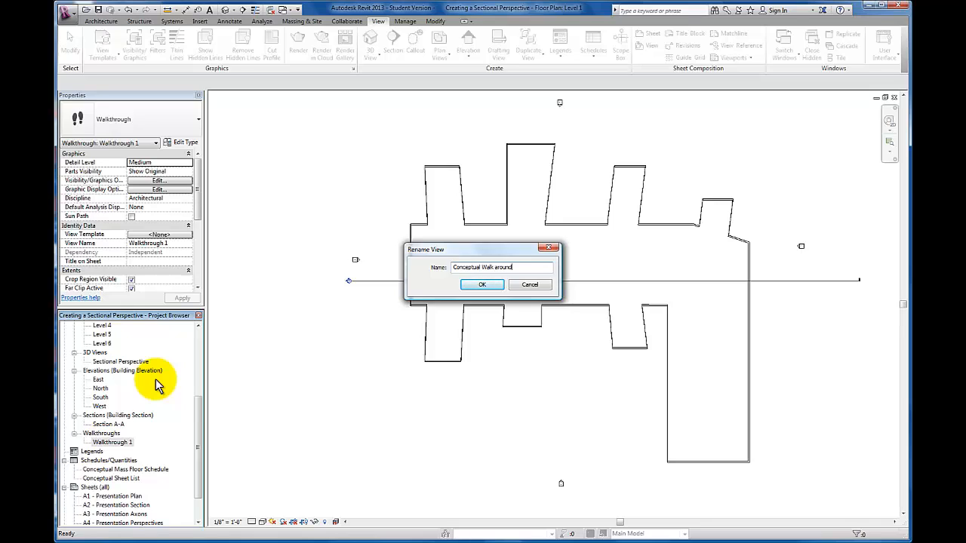
click(481, 284)
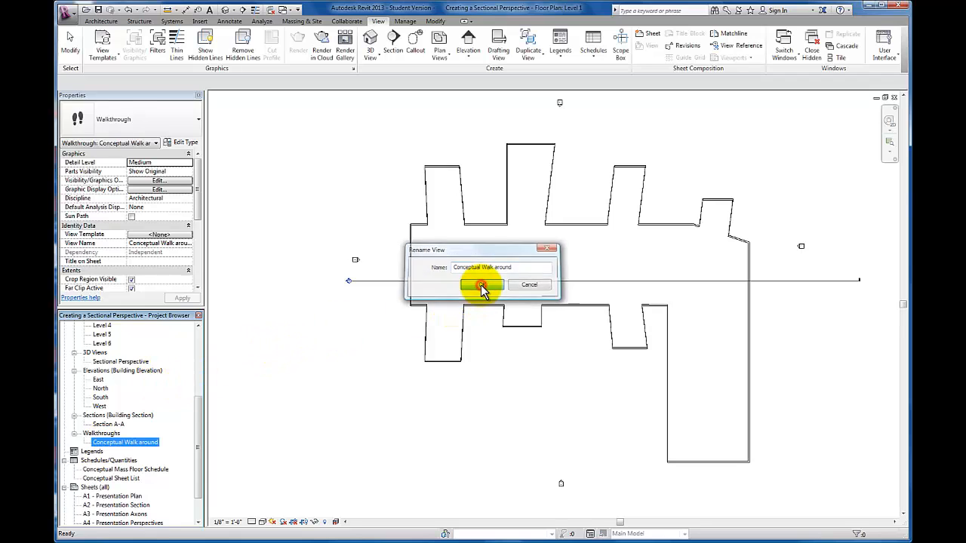
click(481, 285)
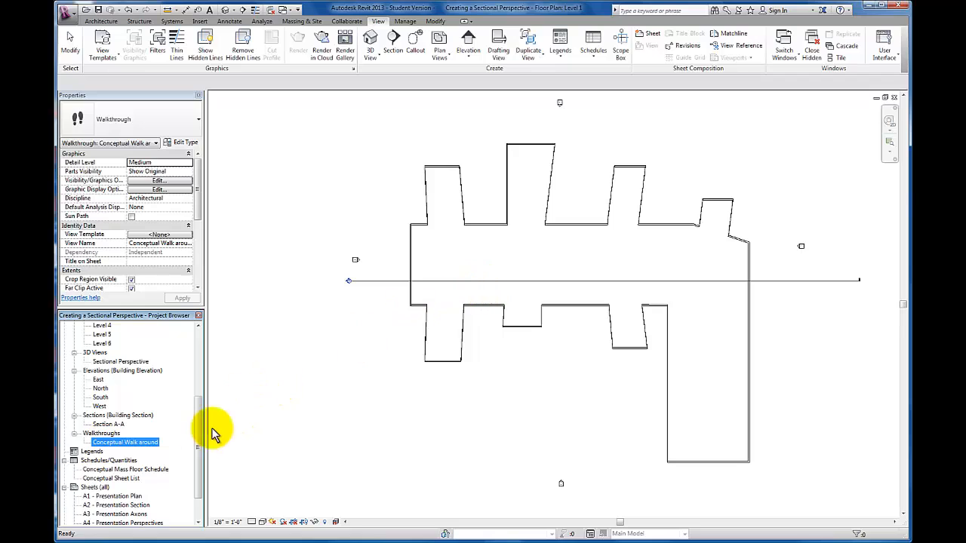
Step: Open Conceptual Walk around, select its view frame, and enter Edit Walkthrough at frame 1
double_click(123, 442)
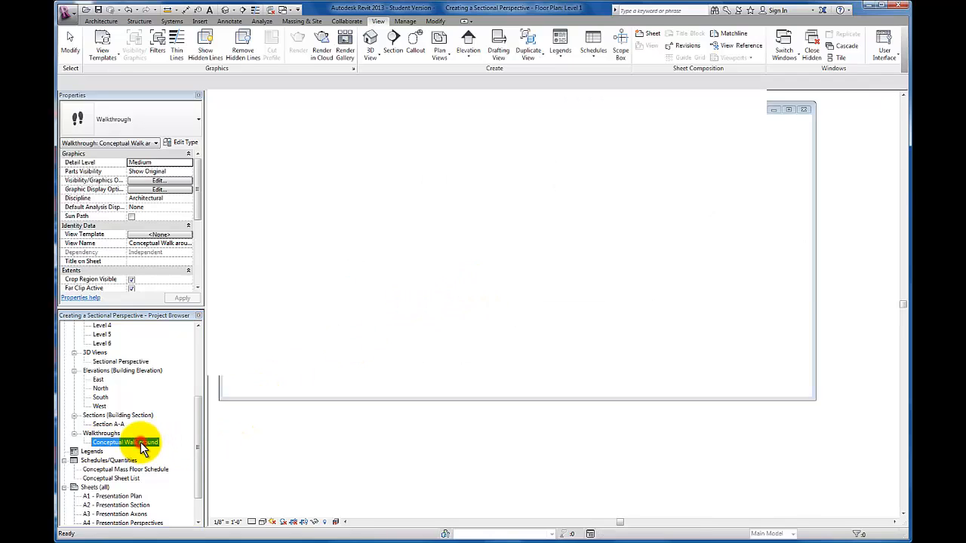
double_click(126, 442)
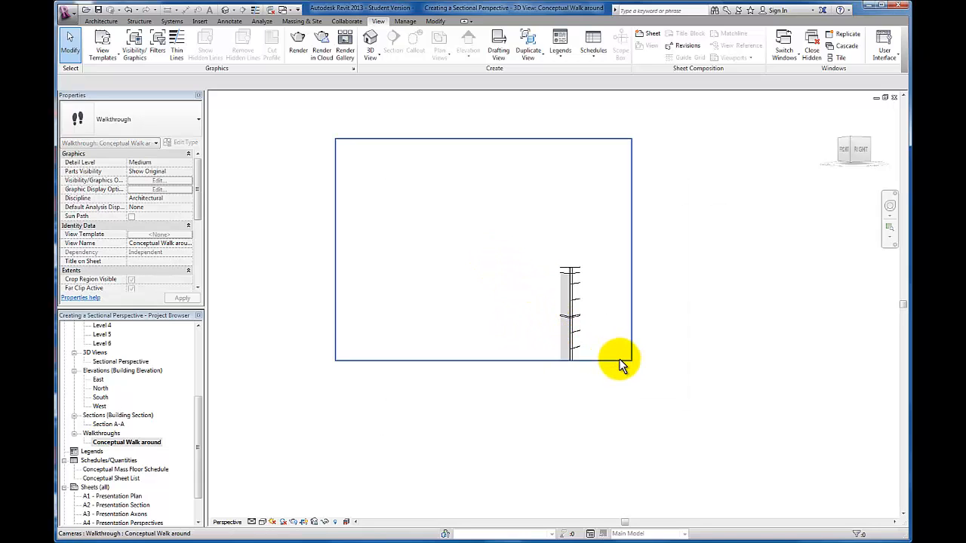
click(618, 364)
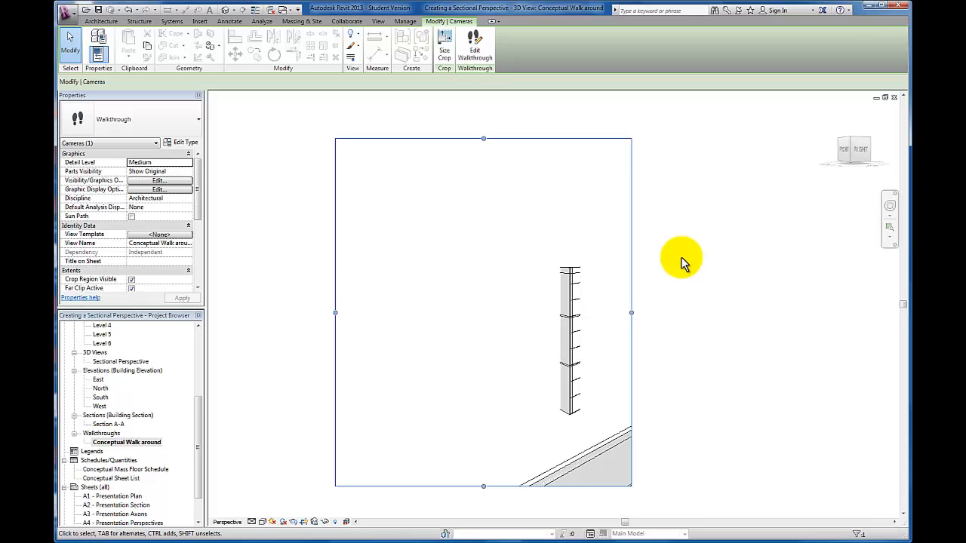
mouse_move(677, 259)
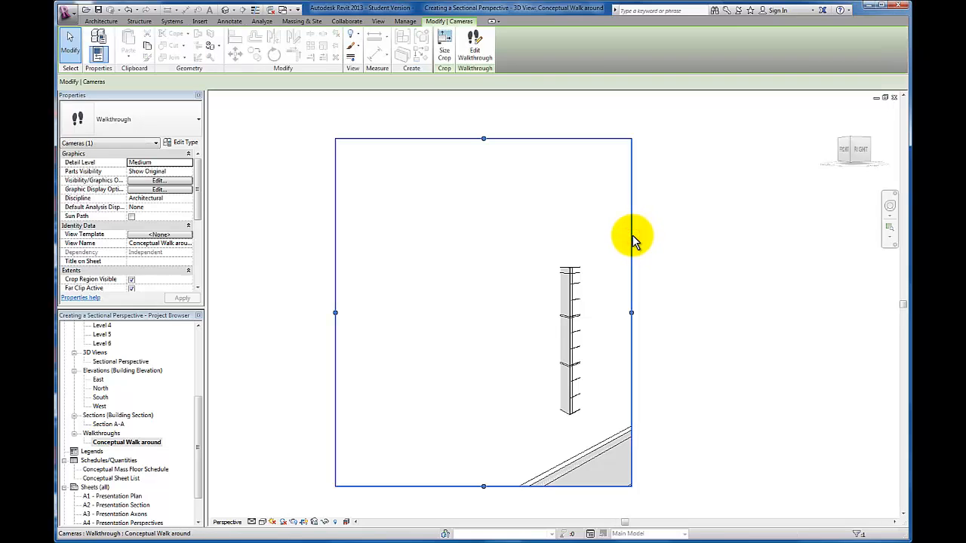
click(475, 50)
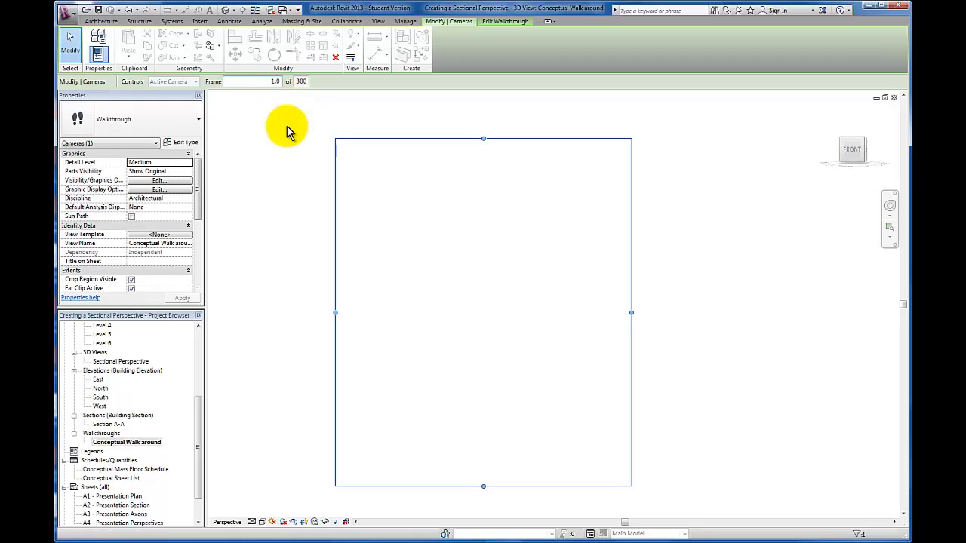
mouse_move(280, 144)
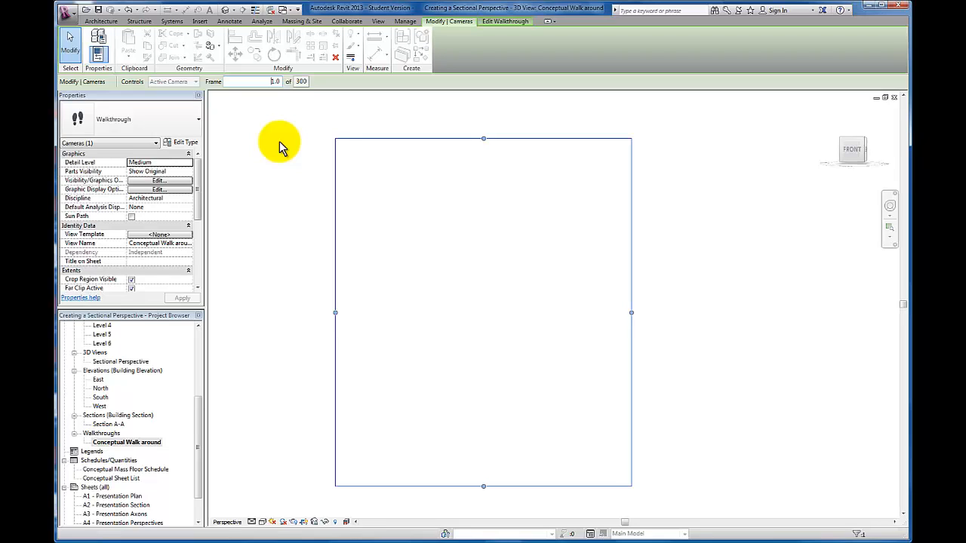
mouse_move(274, 138)
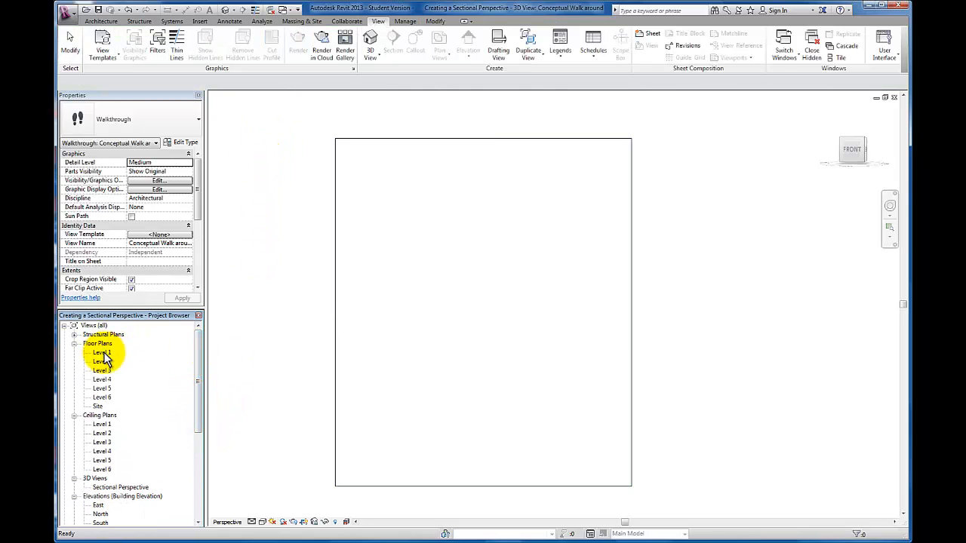
Step: Open the Level 1 plan and show the Conceptual Walk around camera from the Project Browser
double_click(98, 352)
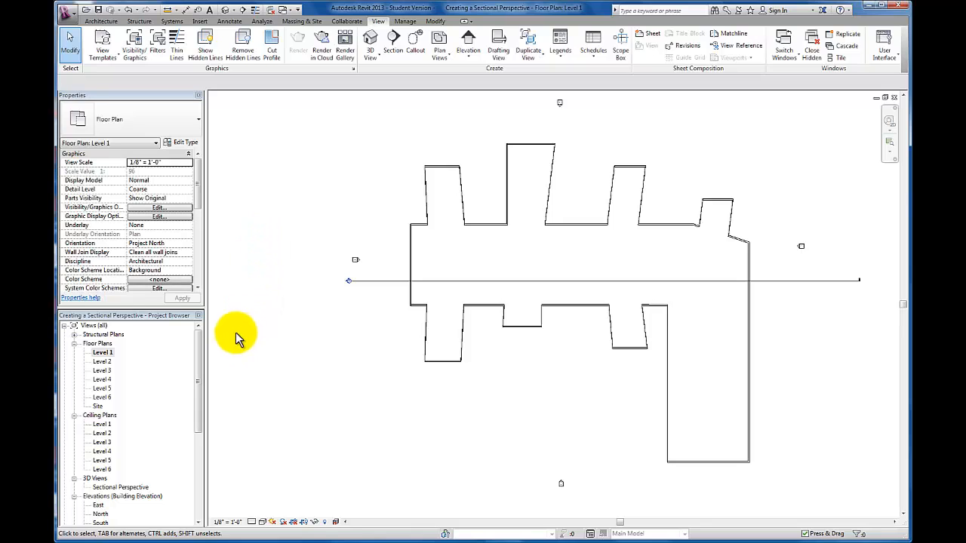
scroll(down, 3)
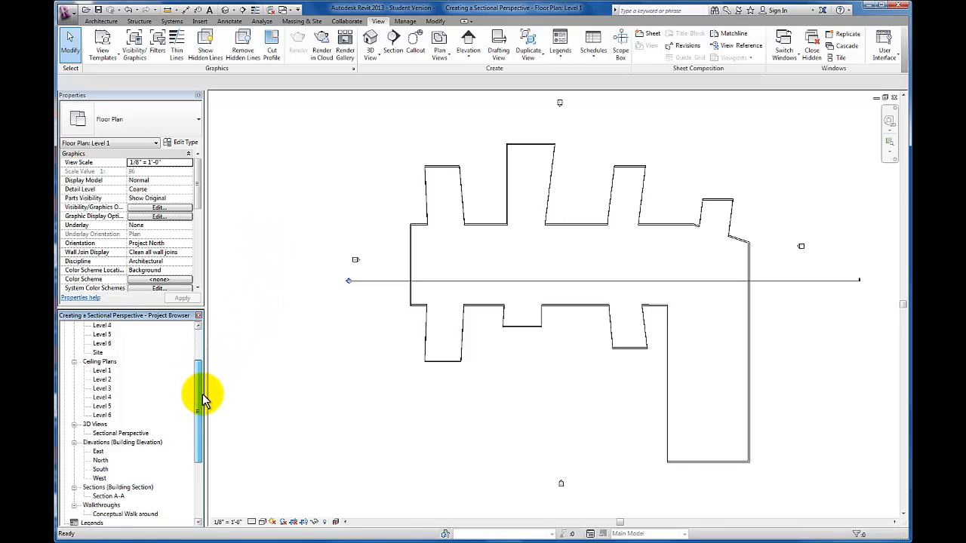
scroll(down, 3)
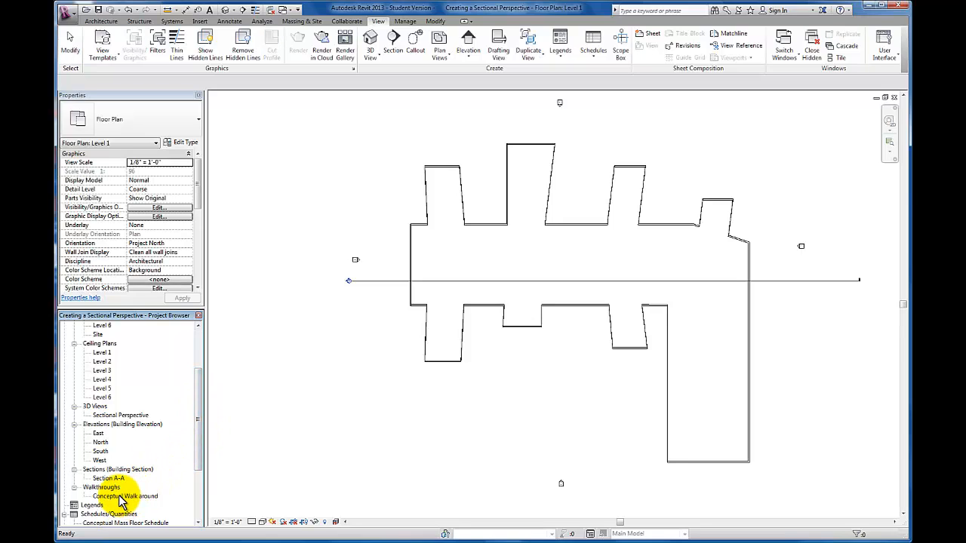
right_click(123, 495)
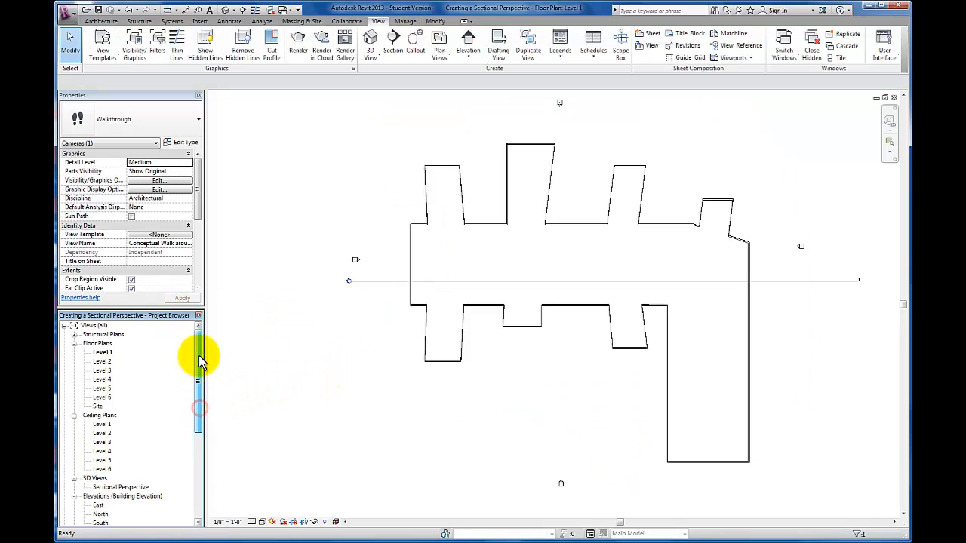
click(102, 353)
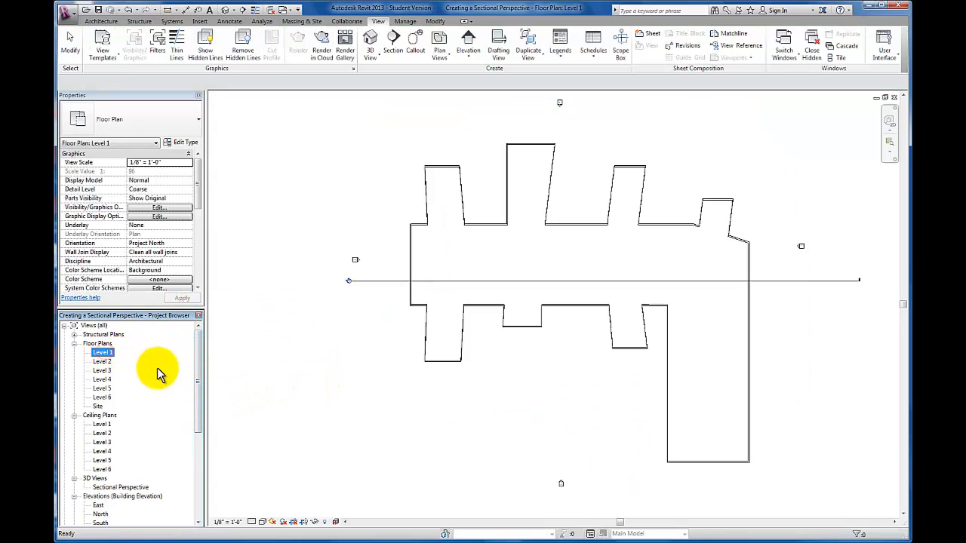
scroll(down, 3)
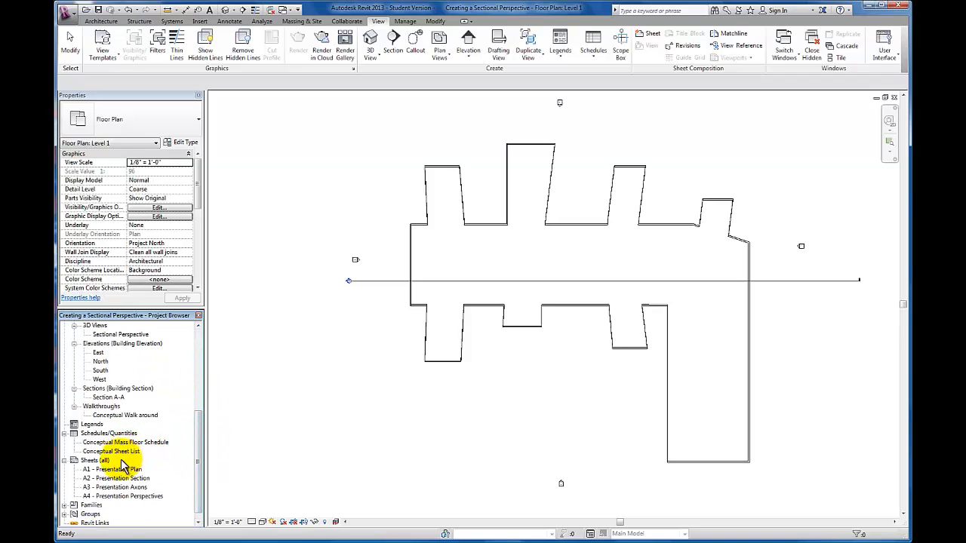
right_click(124, 415)
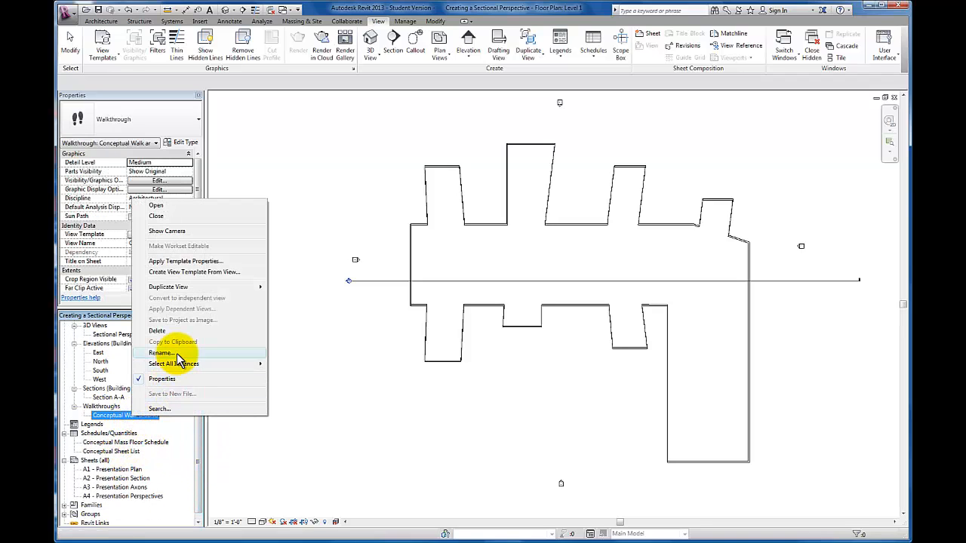
click(162, 353)
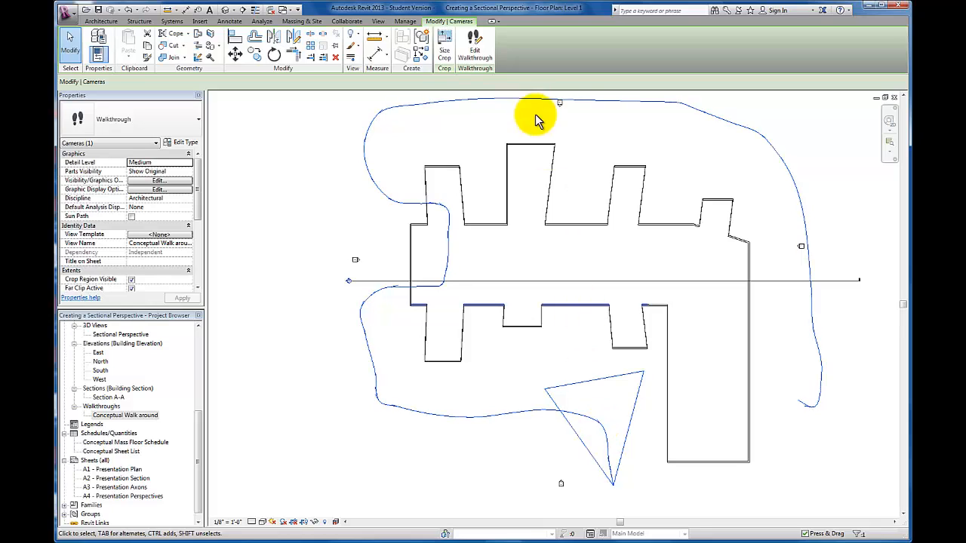
Step: Edit the walkthrough on Level 1 and step the camera to the next key frame
click(474, 50)
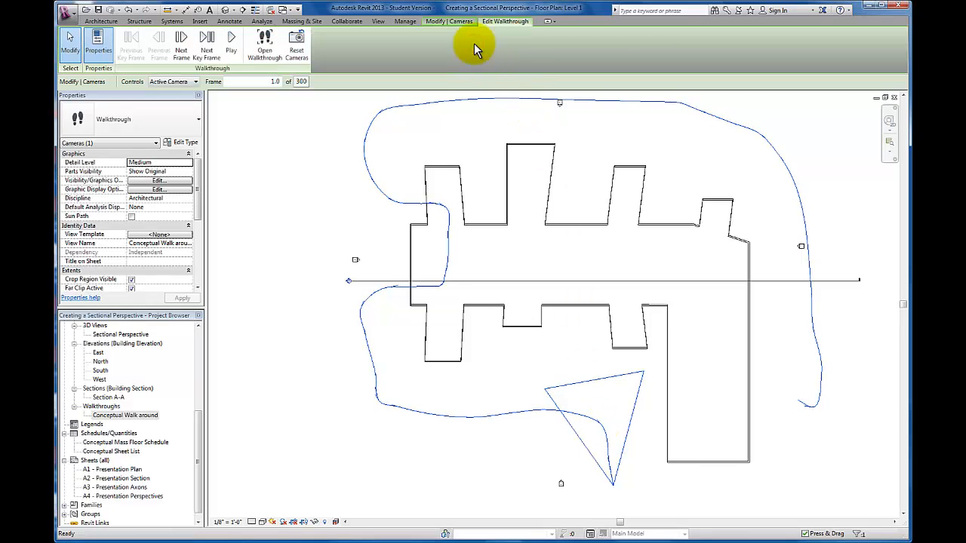
mouse_move(477, 53)
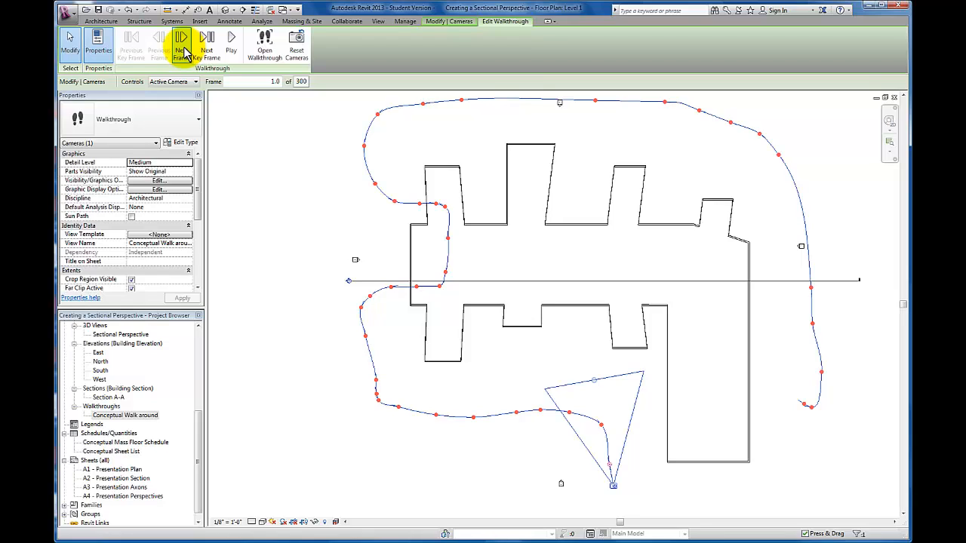
mouse_move(198, 46)
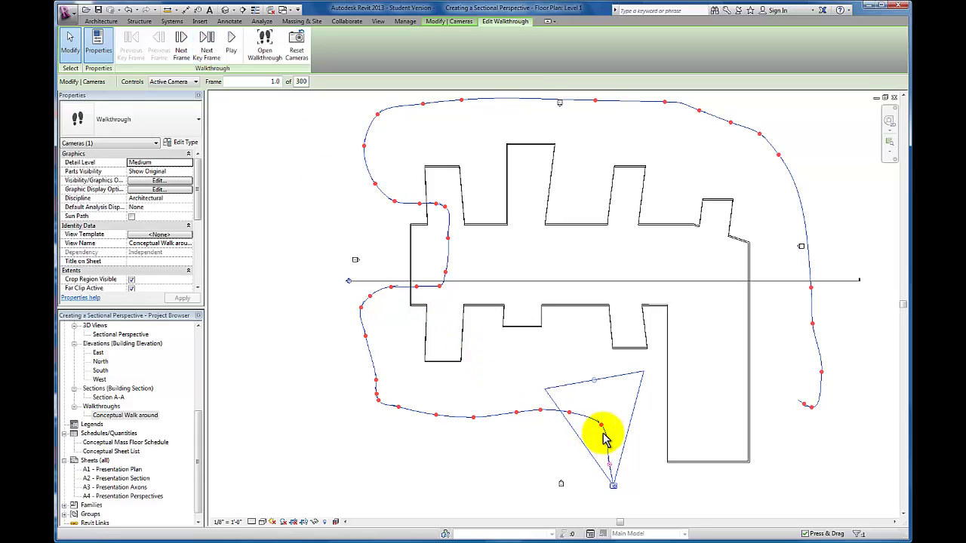
mouse_move(547, 460)
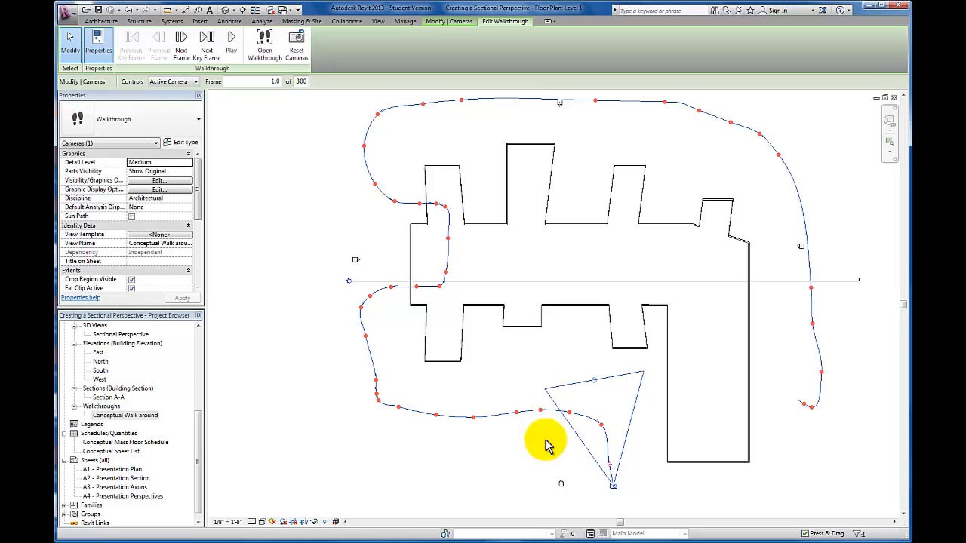
click(205, 43)
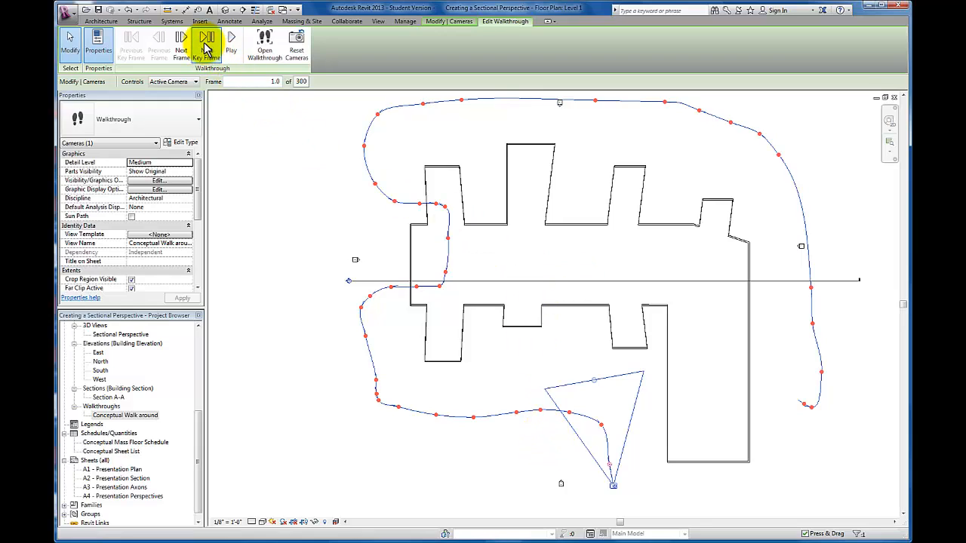
click(204, 42)
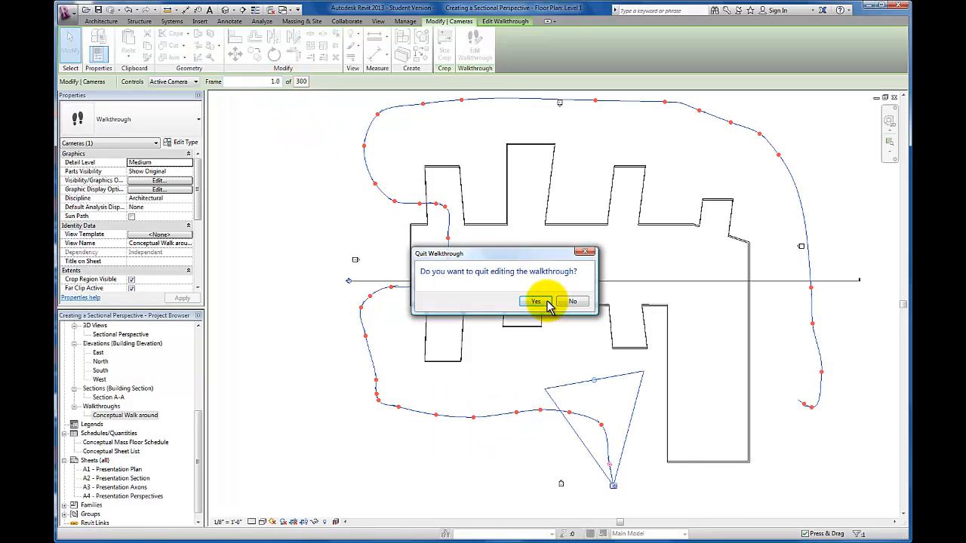
Step: Resume walkthrough editing, aim the camera across the building, and advance to frame 5.7
click(535, 301)
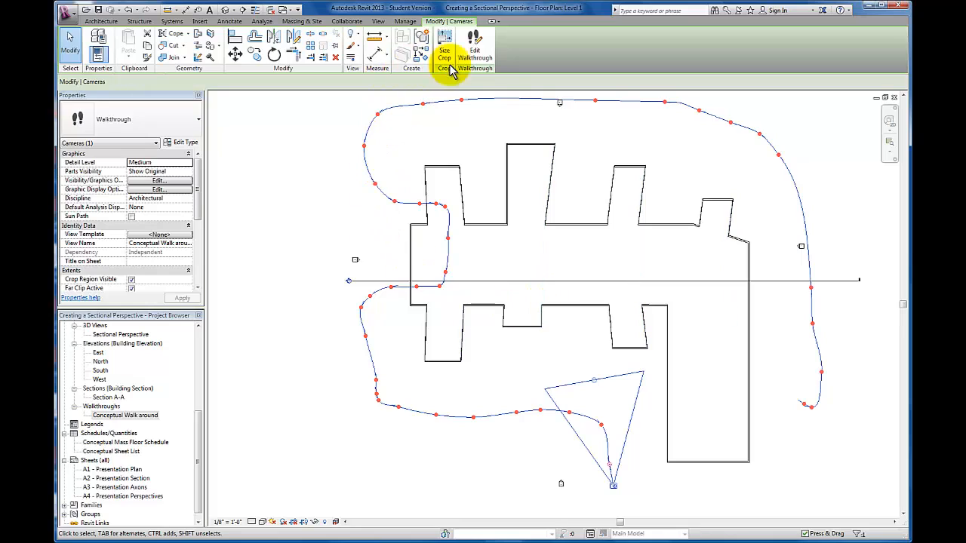
click(473, 58)
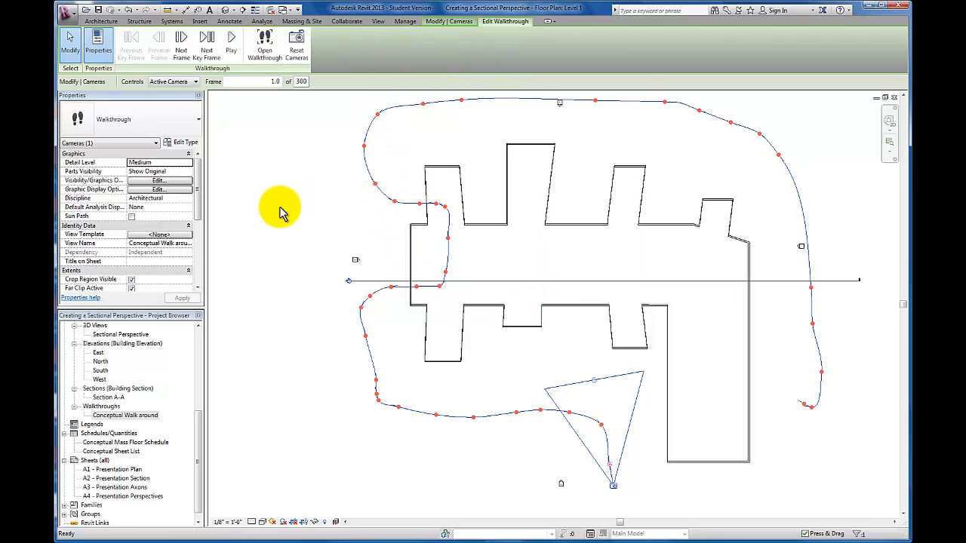
mouse_move(607, 415)
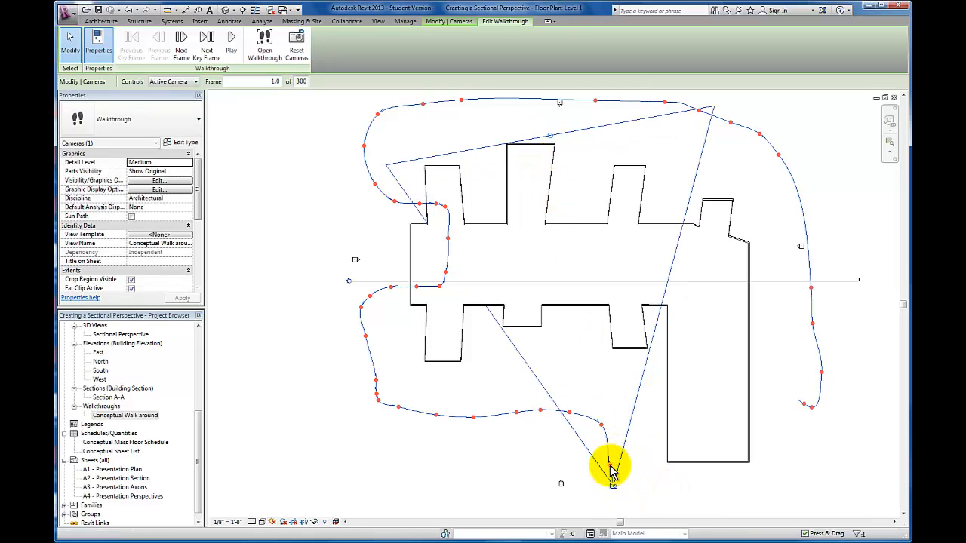
drag(612, 464, 615, 460)
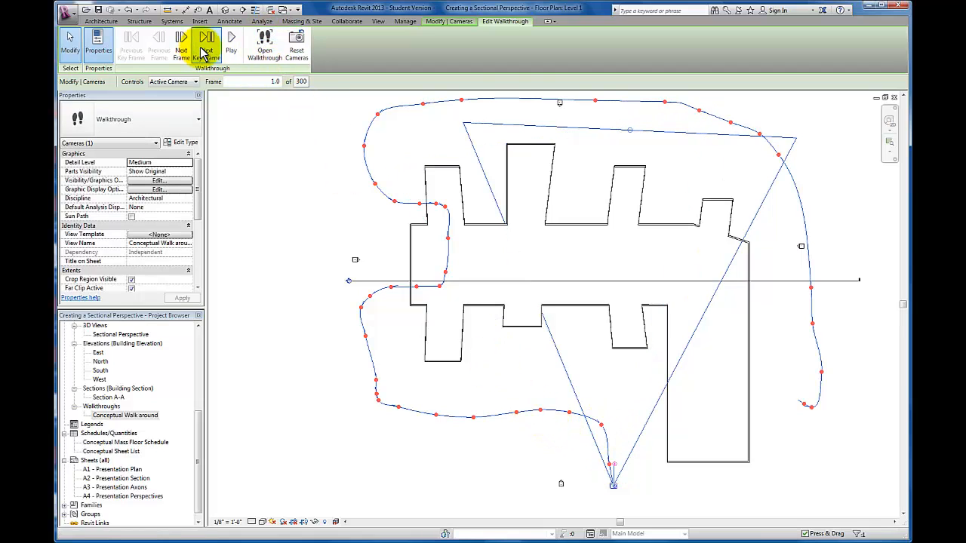
click(203, 43)
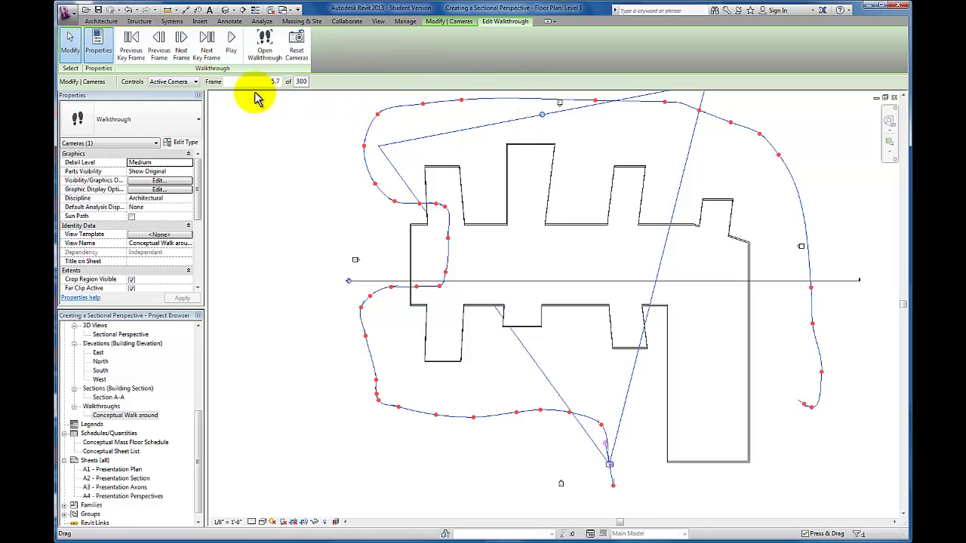
Step: Step through key frames, swinging the camera target toward the upper left, to frame 27.0
click(205, 43)
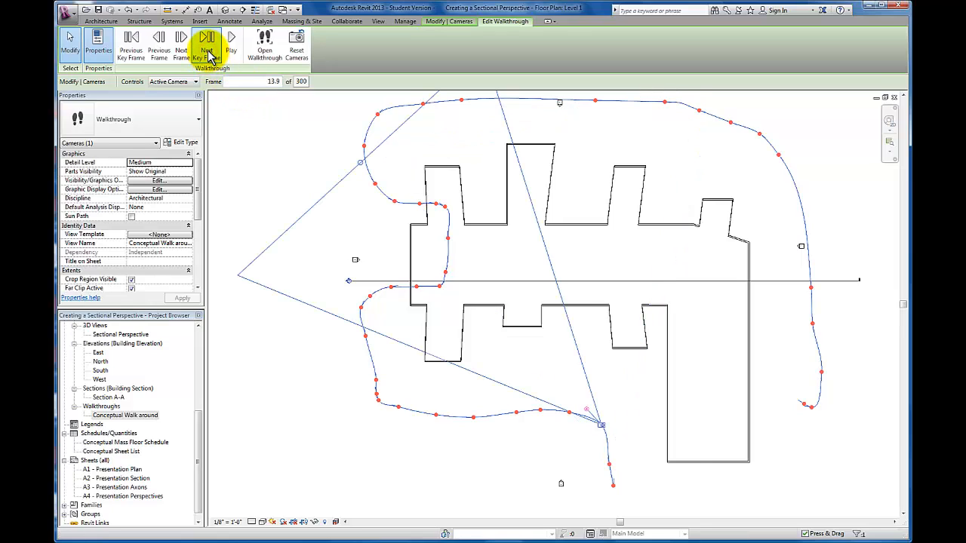
mouse_move(362, 164)
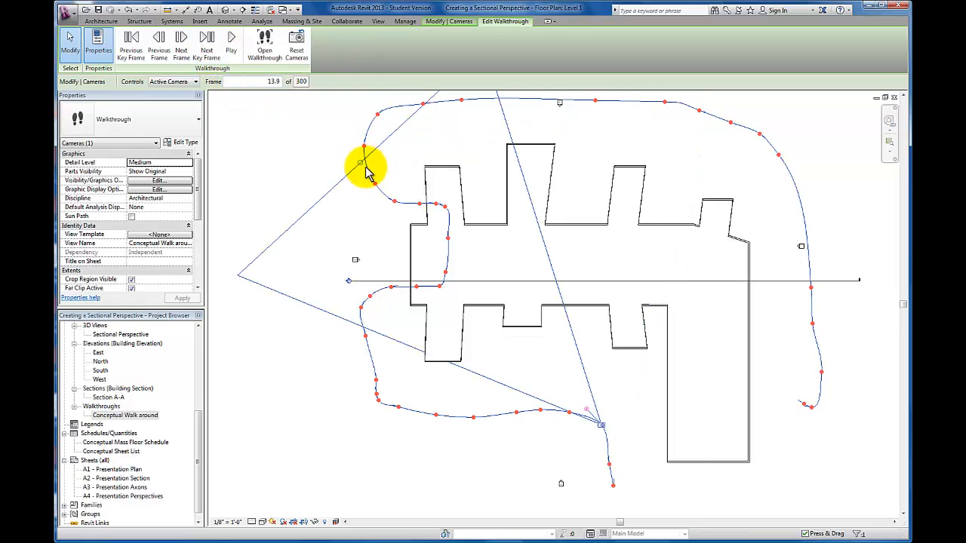
drag(366, 165, 592, 414)
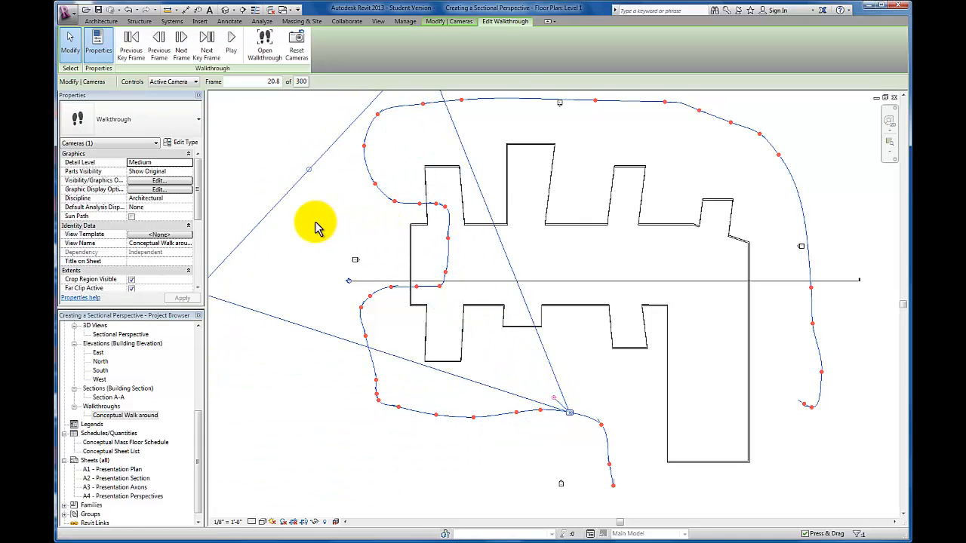
mouse_move(295, 158)
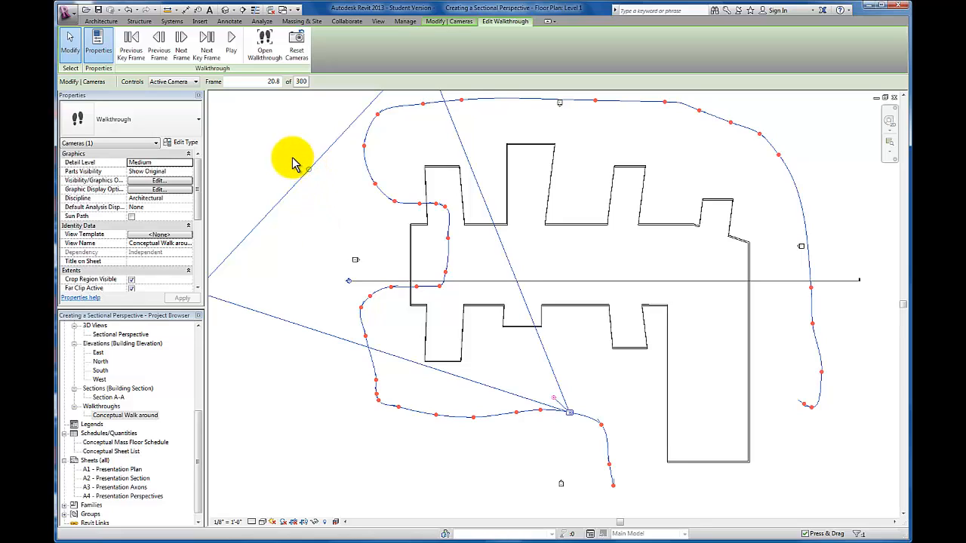
mouse_move(205, 41)
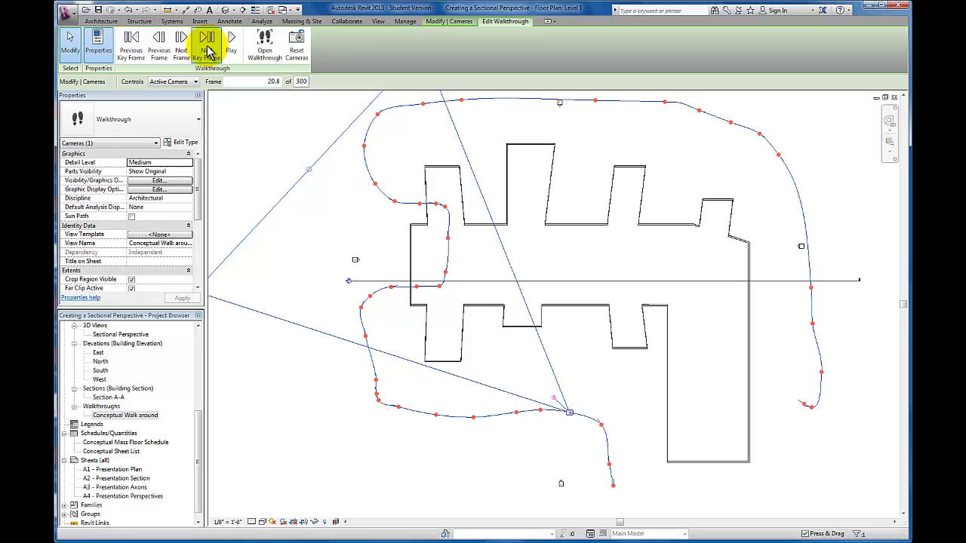
click(205, 42)
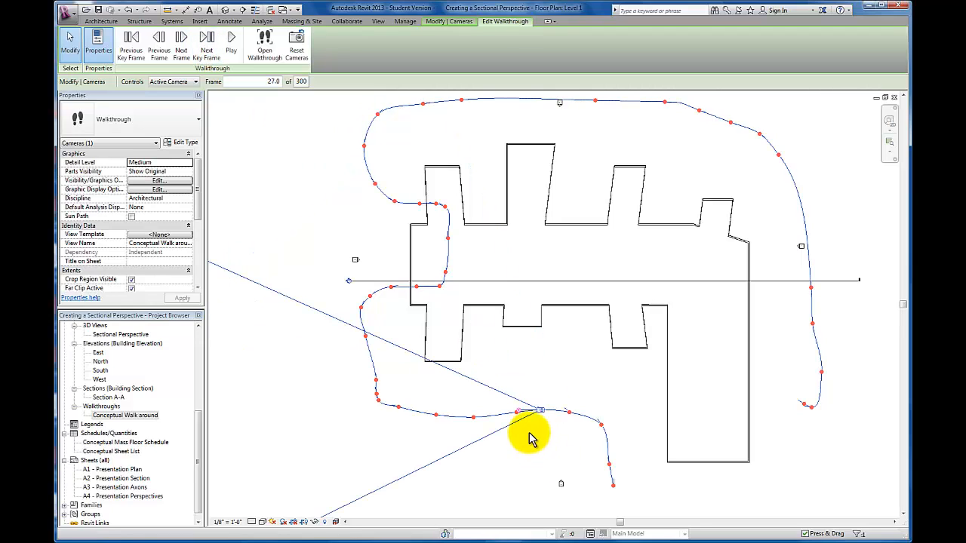
Step: Re-aim the camera views at successive key frames while stepping along the path
drag(532, 437, 525, 408)
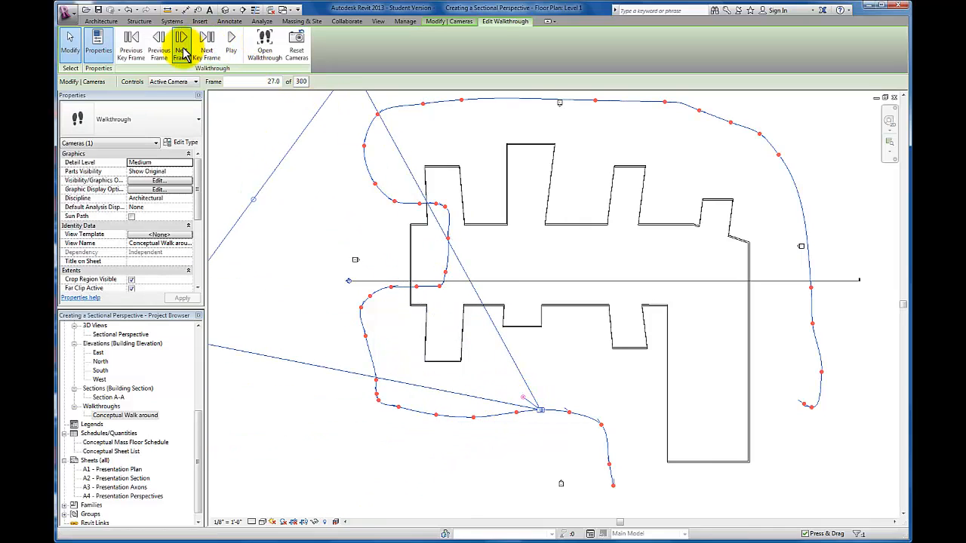
click(184, 42)
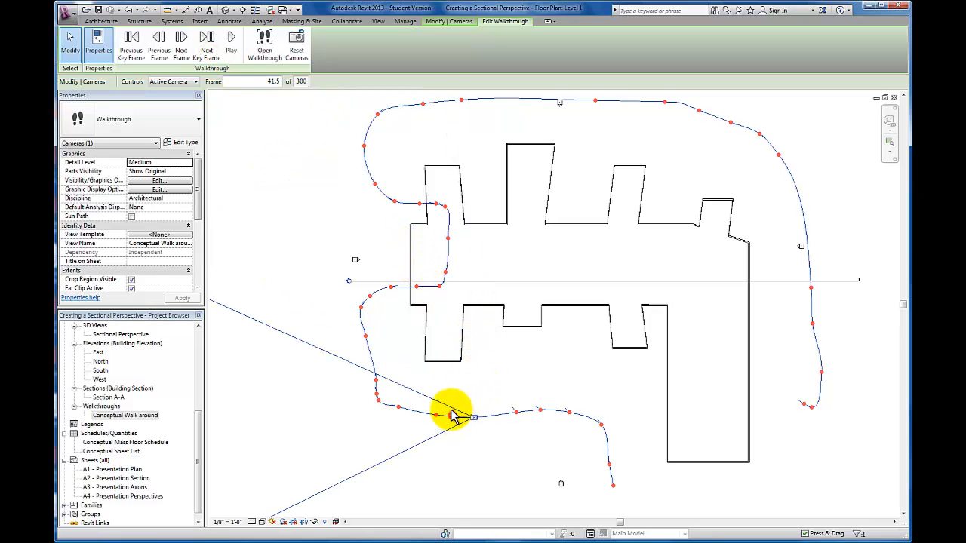
drag(452, 411, 472, 418)
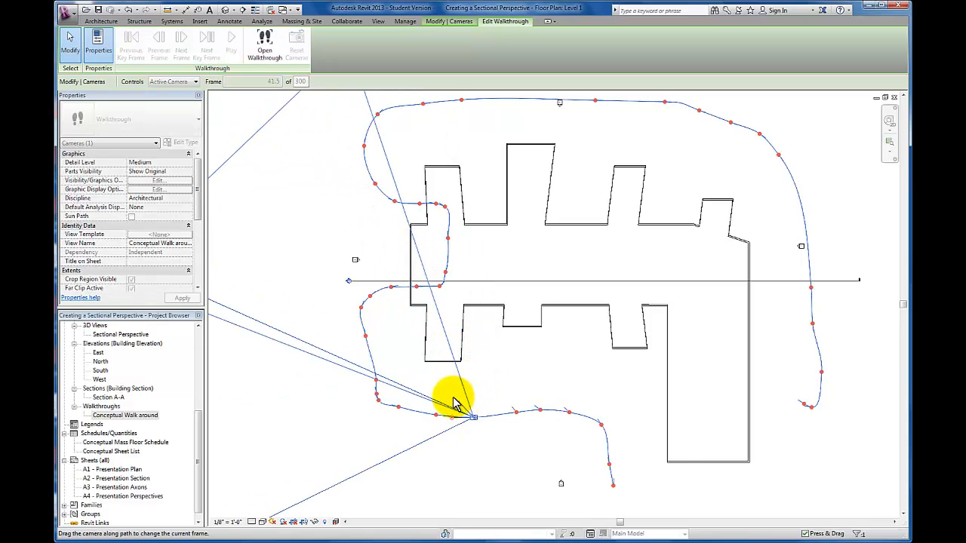
click(206, 42)
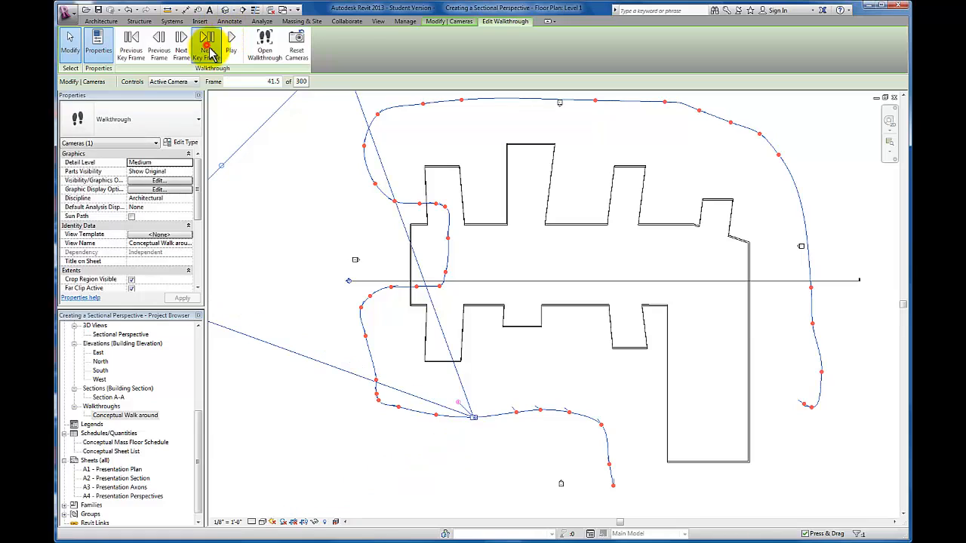
click(207, 43)
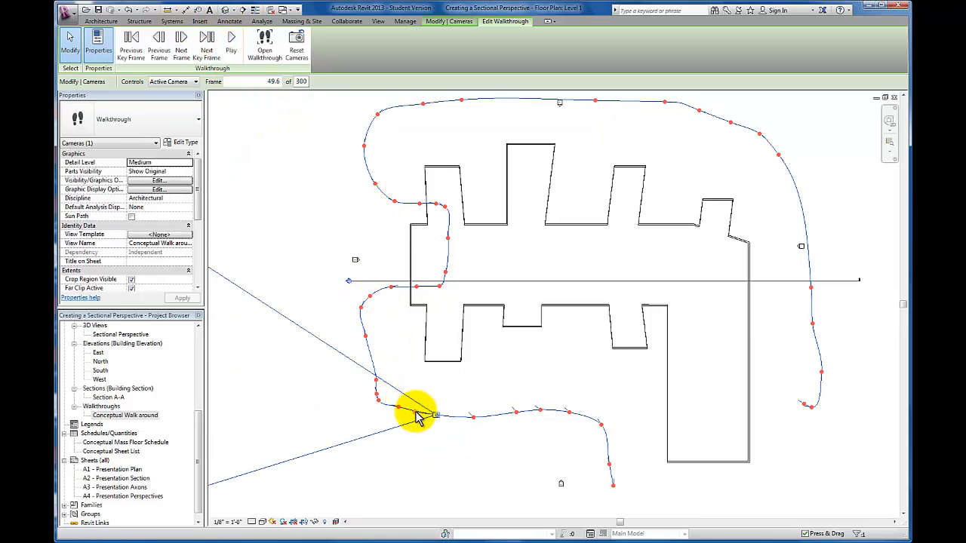
drag(419, 414, 419, 392)
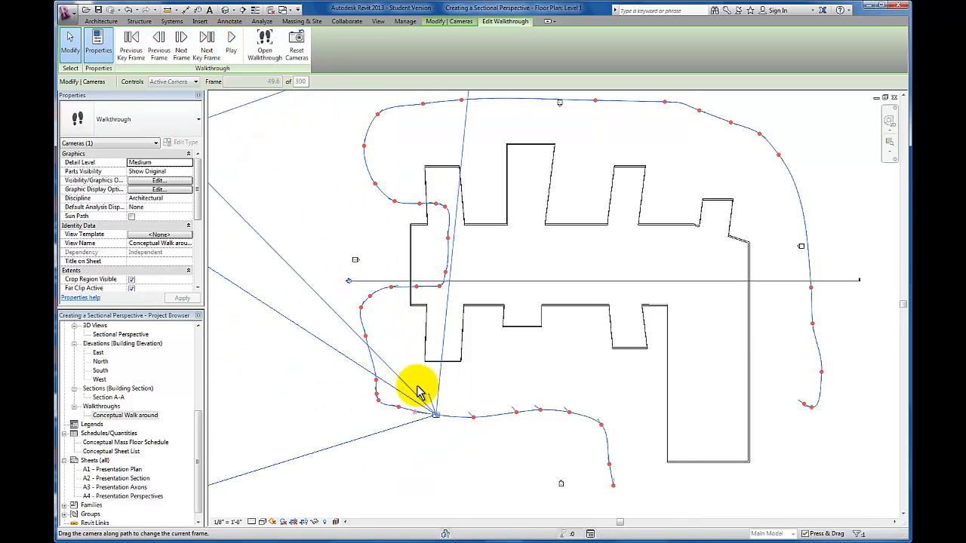
click(207, 43)
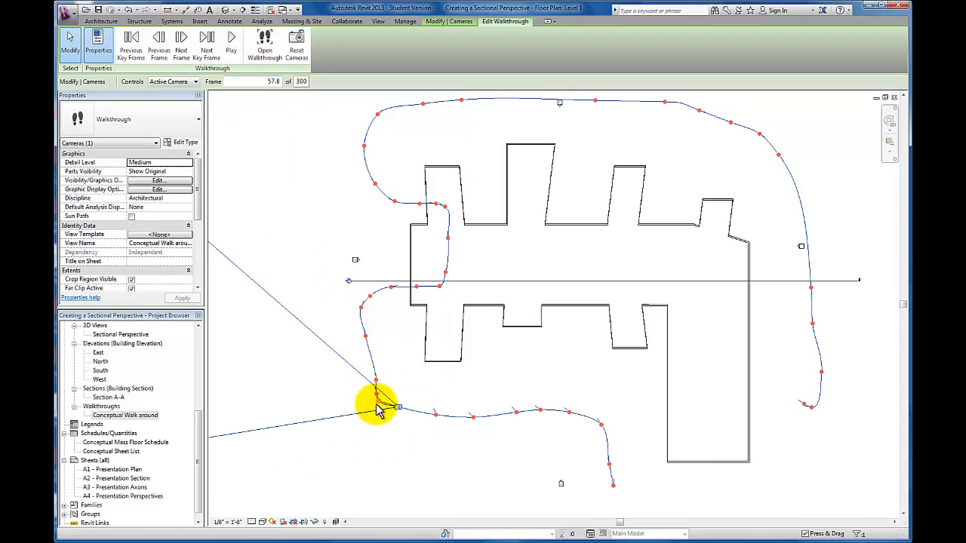
drag(378, 404, 407, 388)
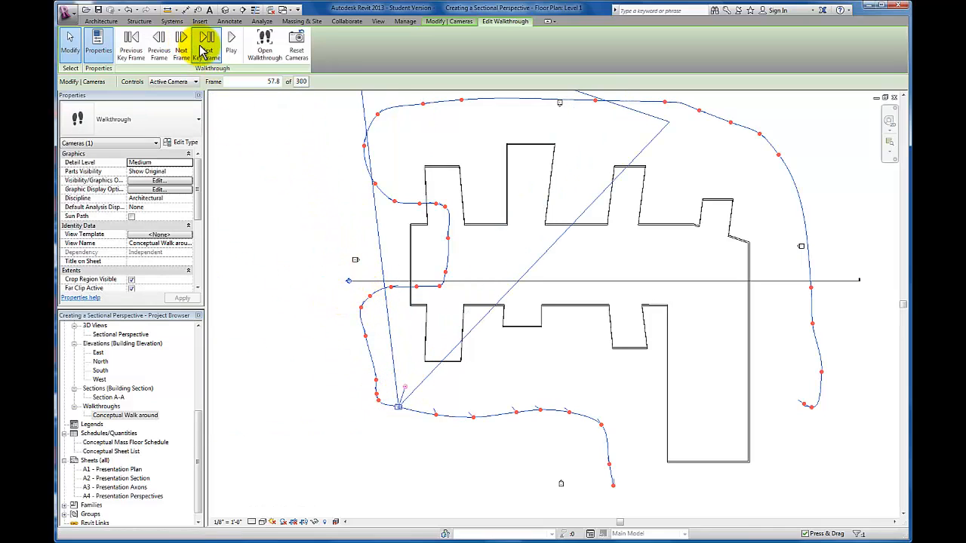
Step: Advance several key frames and re-aim the camera toward the building's right side
click(207, 42)
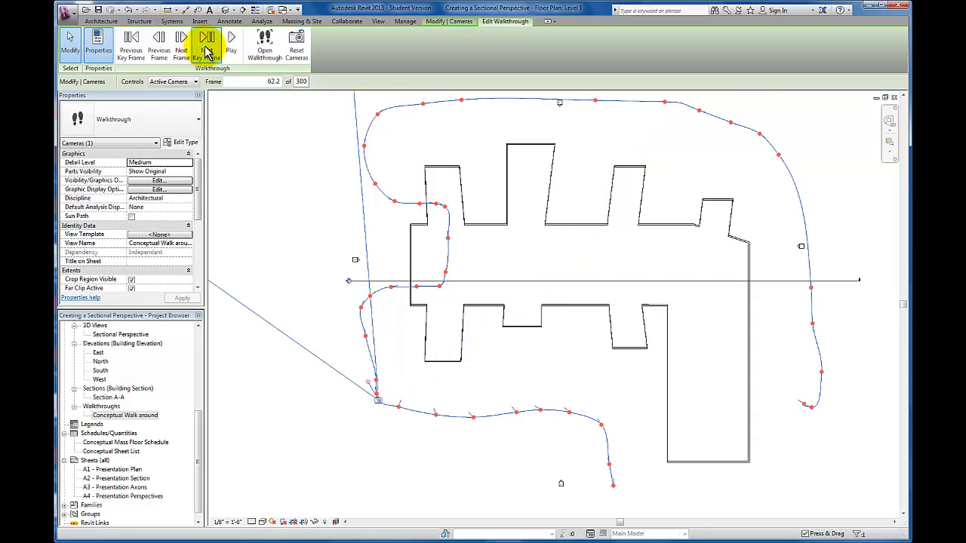
click(206, 41)
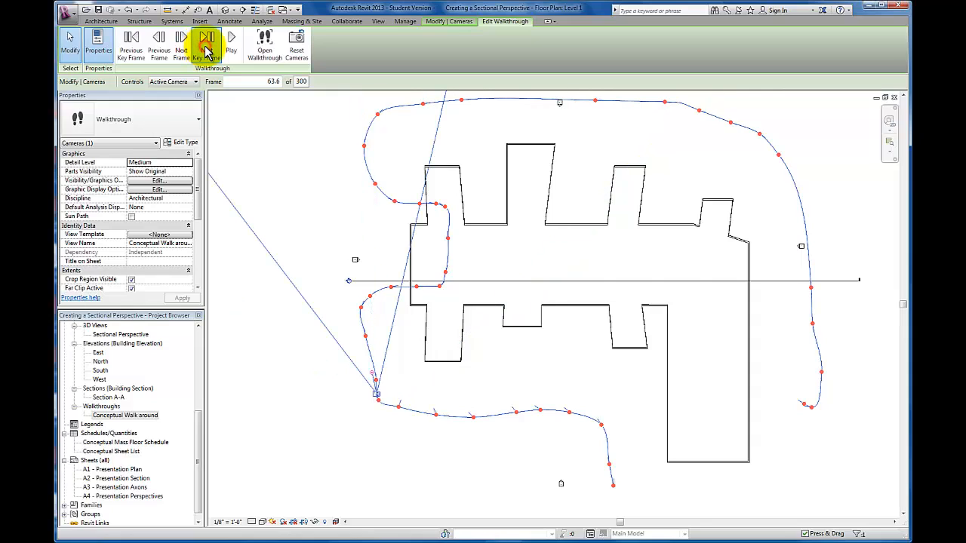
click(206, 43)
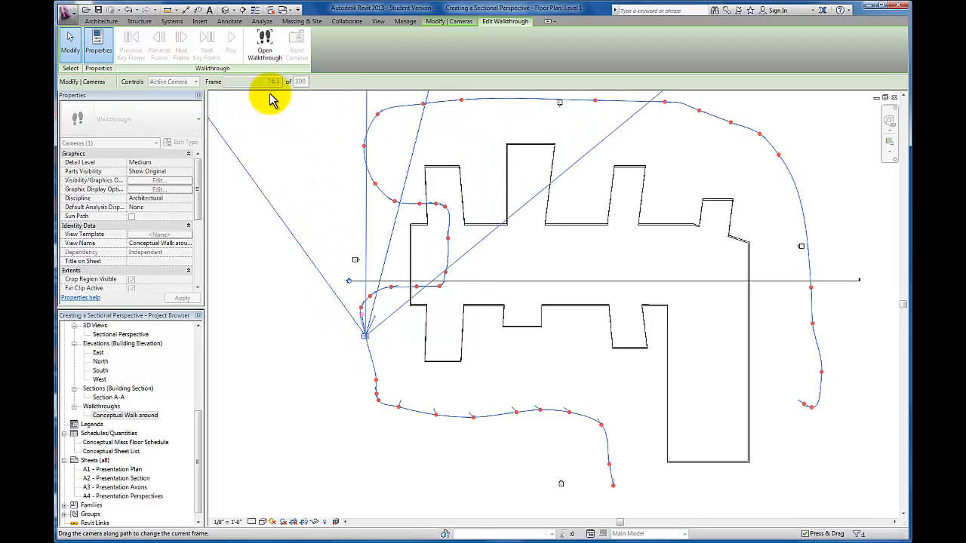
click(206, 42)
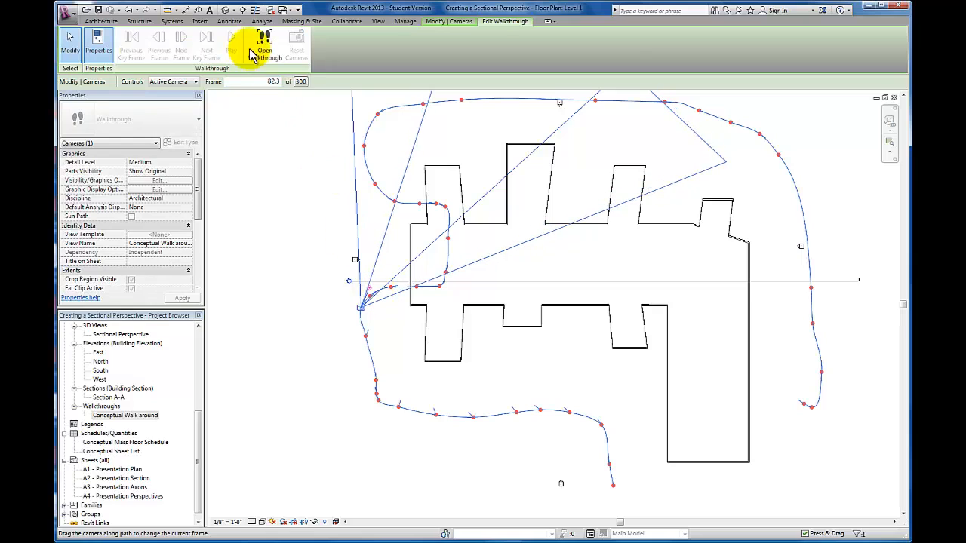
click(206, 39)
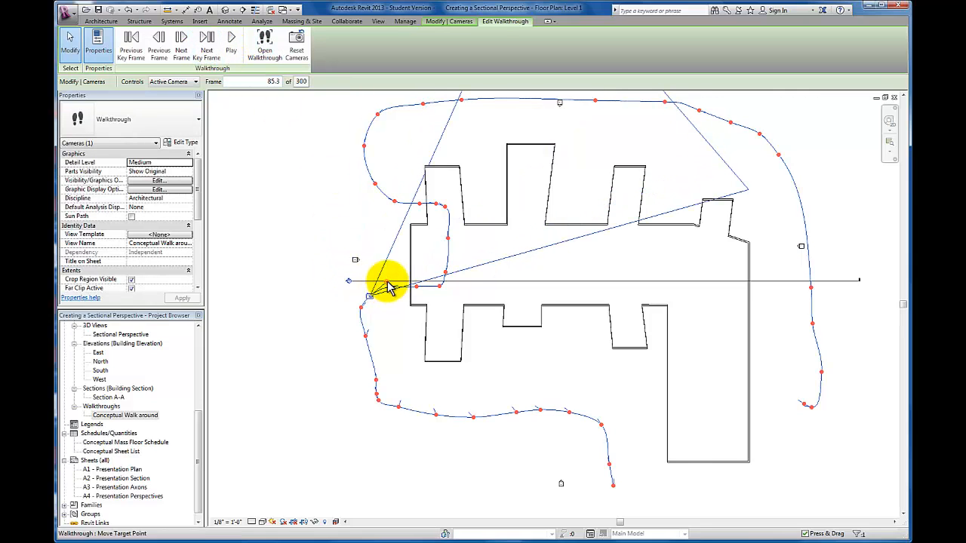
click(197, 46)
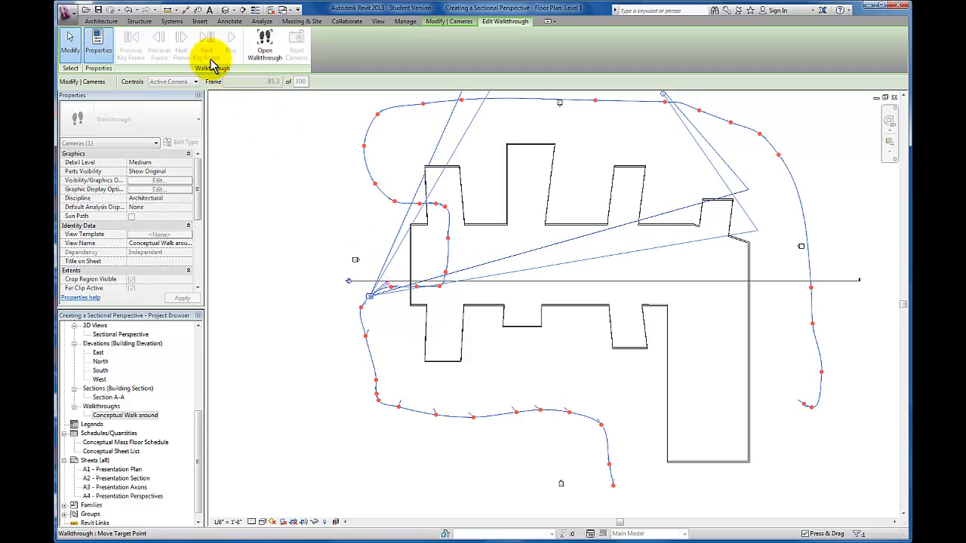
Step: Step the camera further to frame 141.8, bringing up the quit-editing confirmation
click(204, 41)
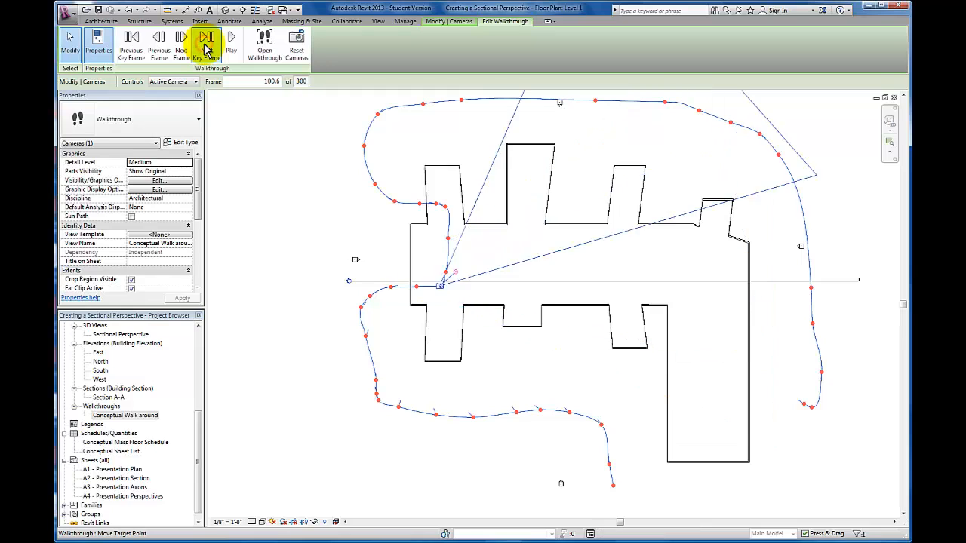
click(204, 43)
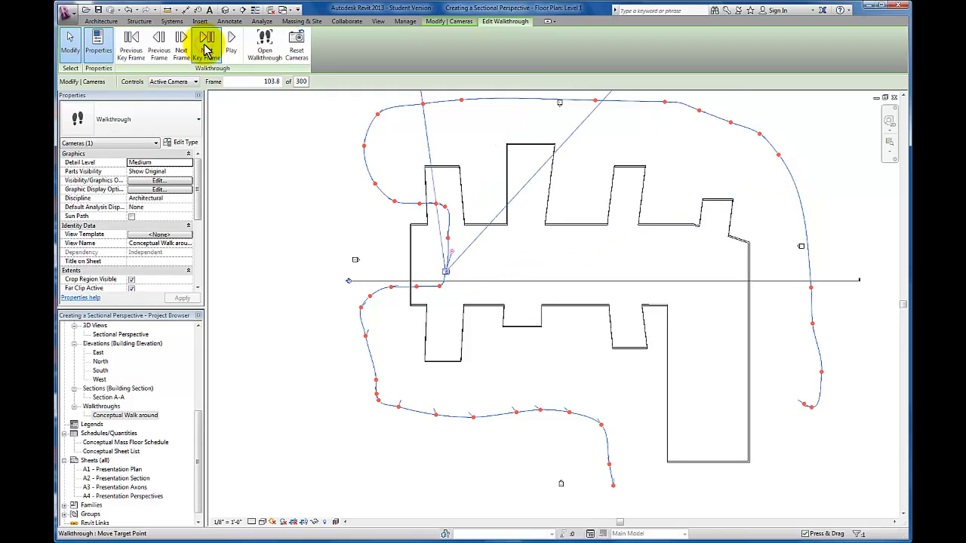
click(206, 41)
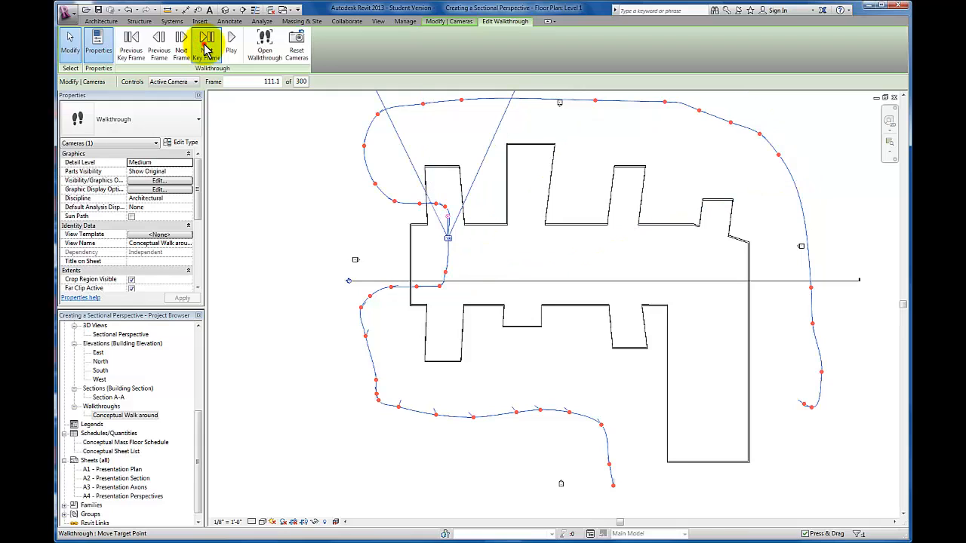
click(206, 42)
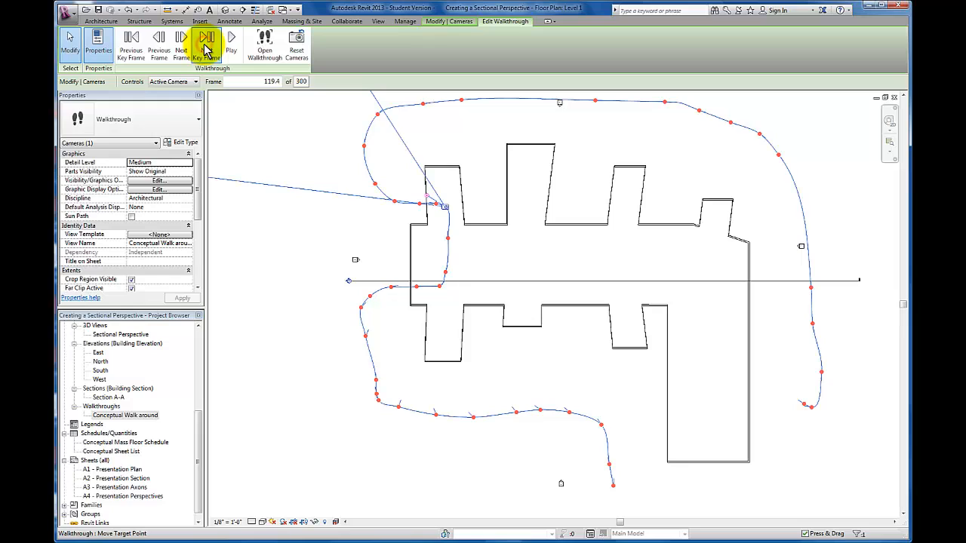
click(205, 43)
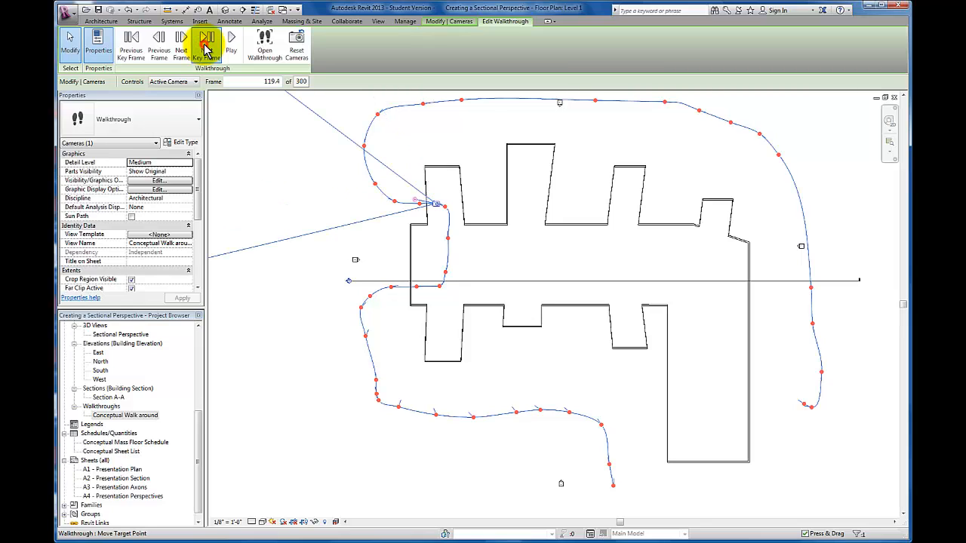
click(208, 41)
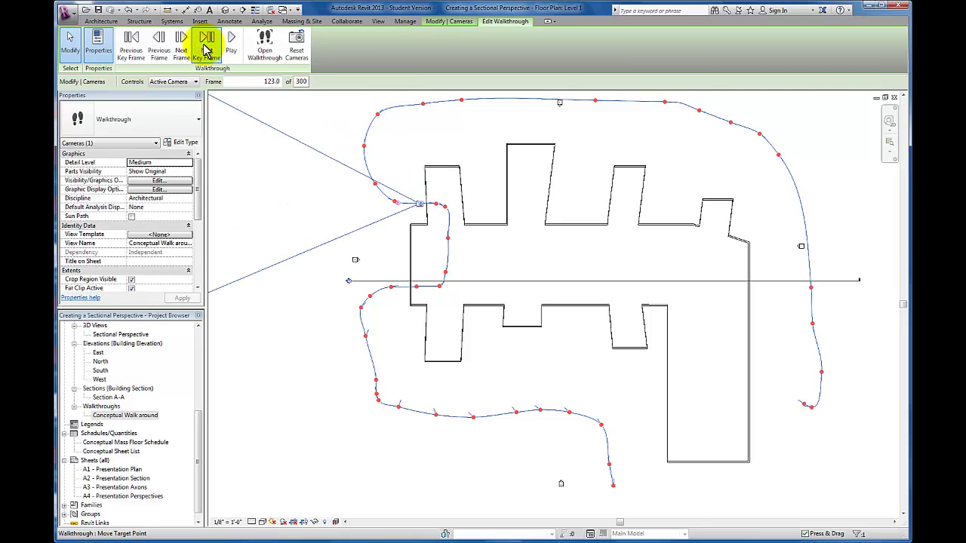
click(207, 41)
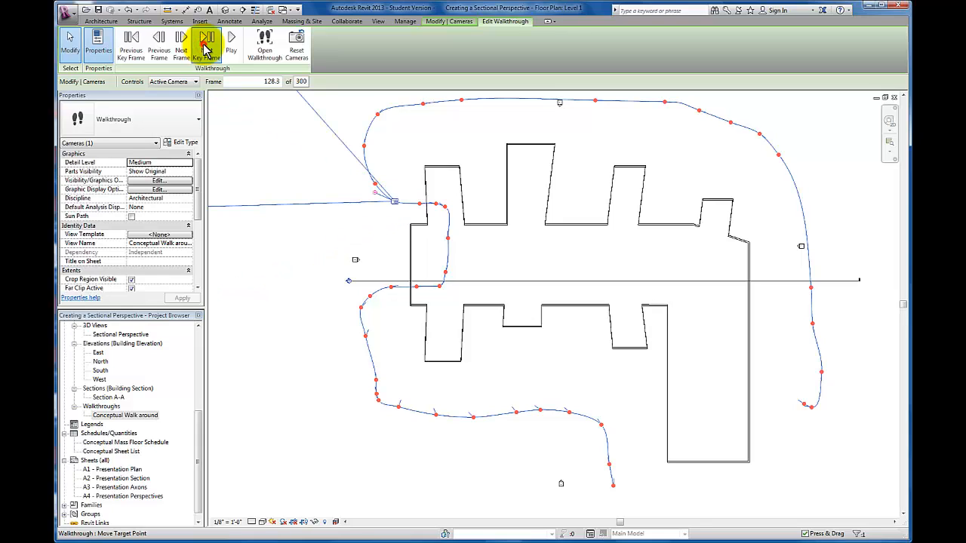
click(206, 43)
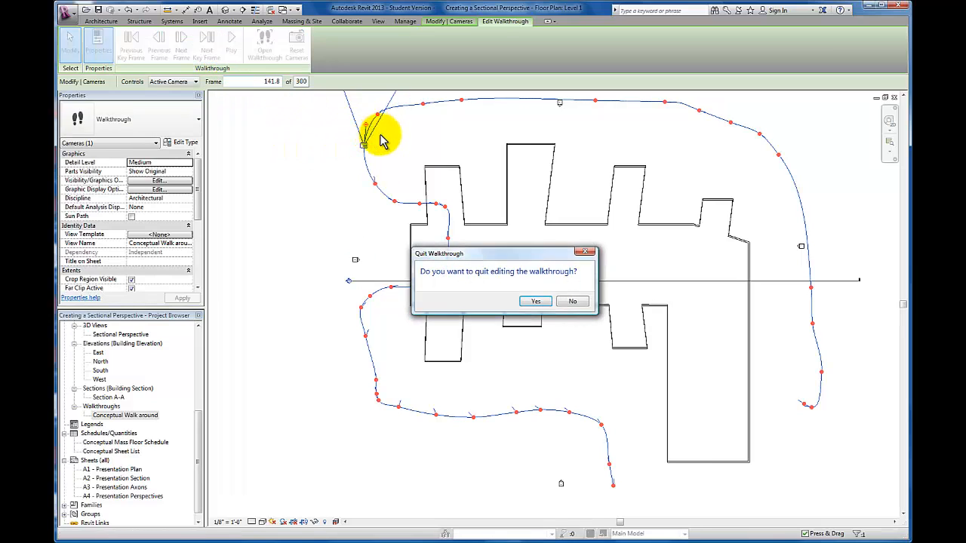
Step: Choose No to keep editing, then advance the camera along the north side to frame 230.4
click(534, 301)
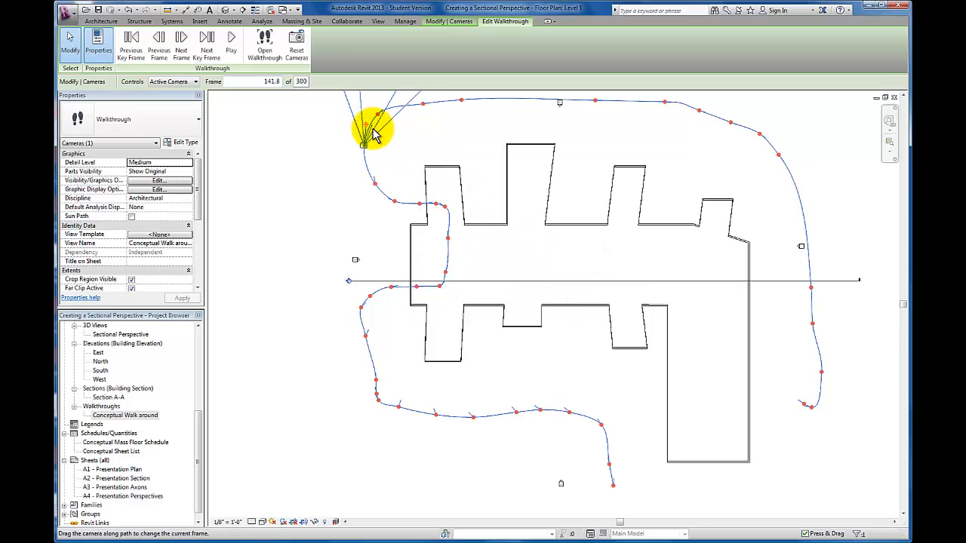
click(206, 43)
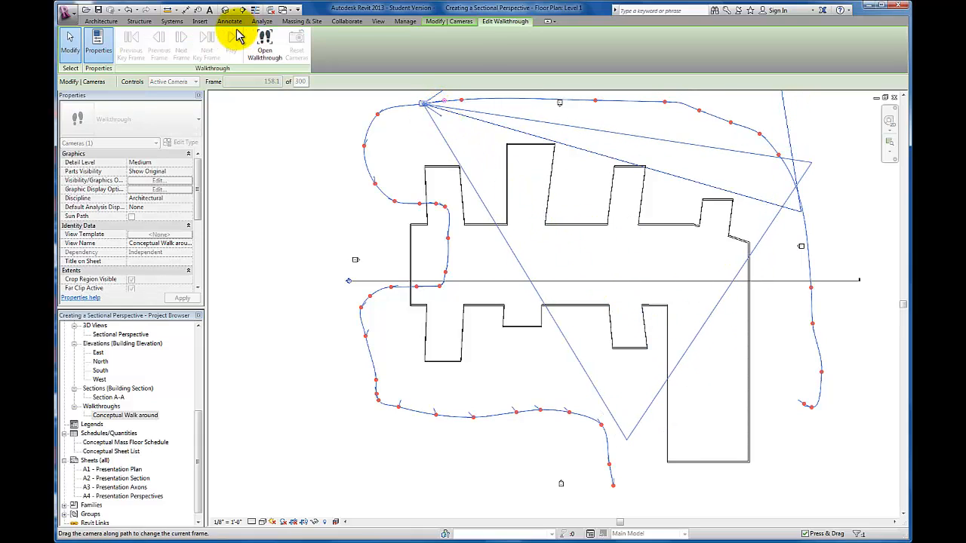
click(205, 42)
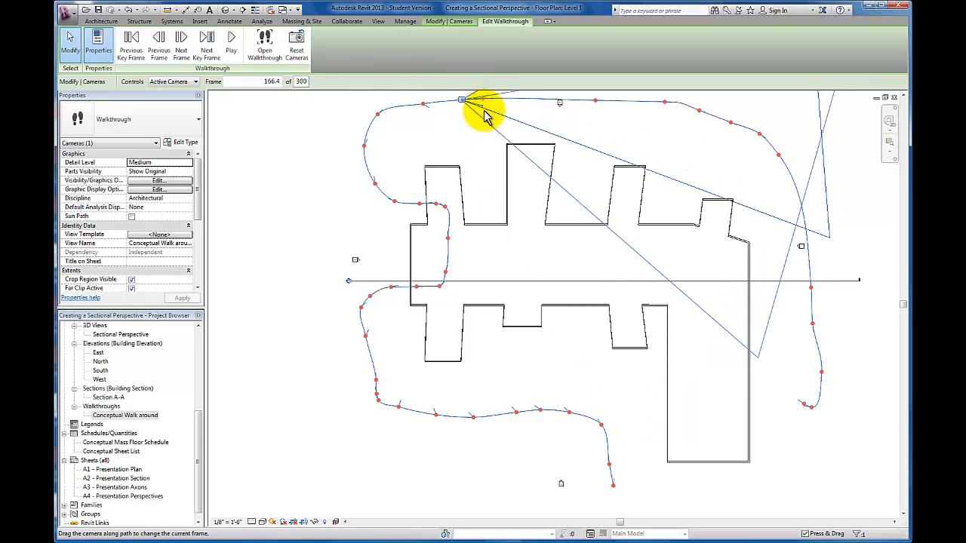
click(206, 43)
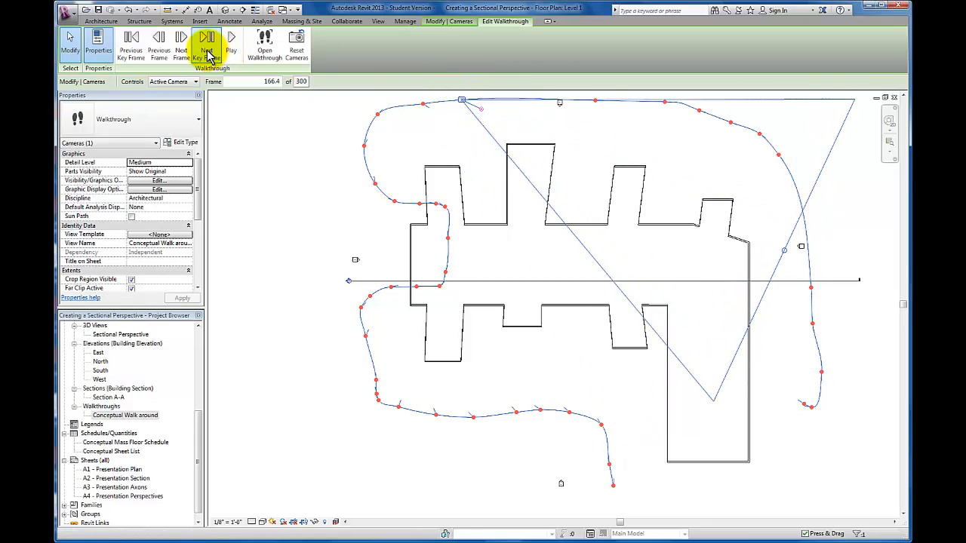
click(205, 44)
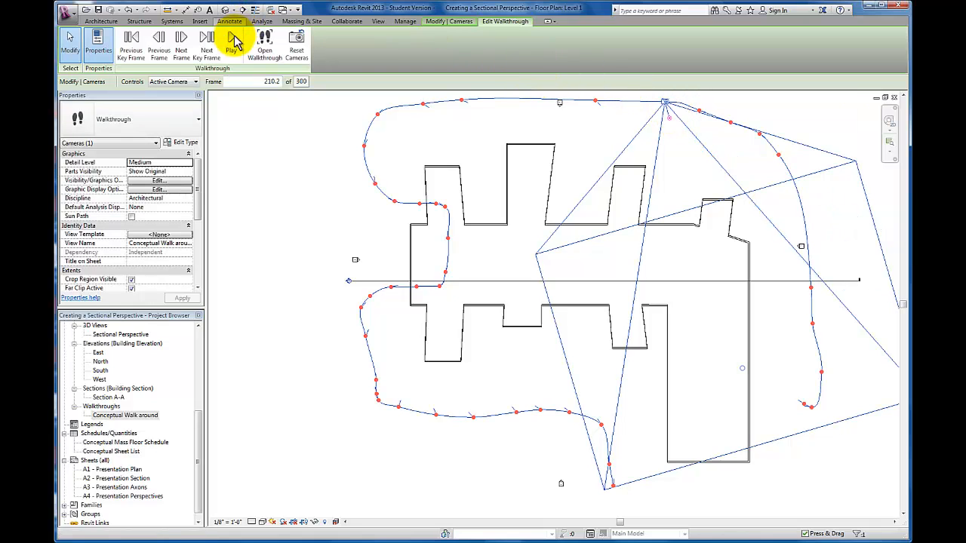
click(234, 42)
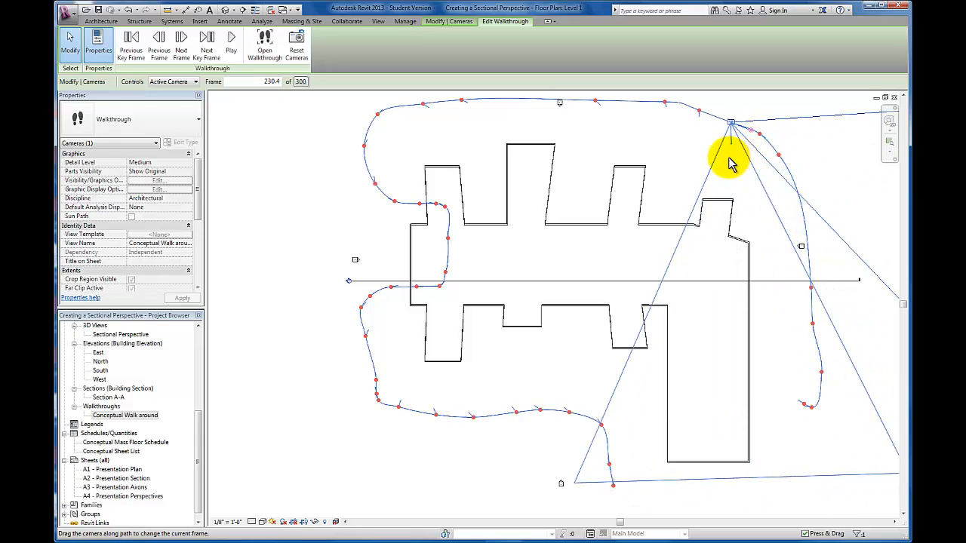
Step: Aim each east-side key frame camera back toward the building, reaching frame 291.1
click(207, 43)
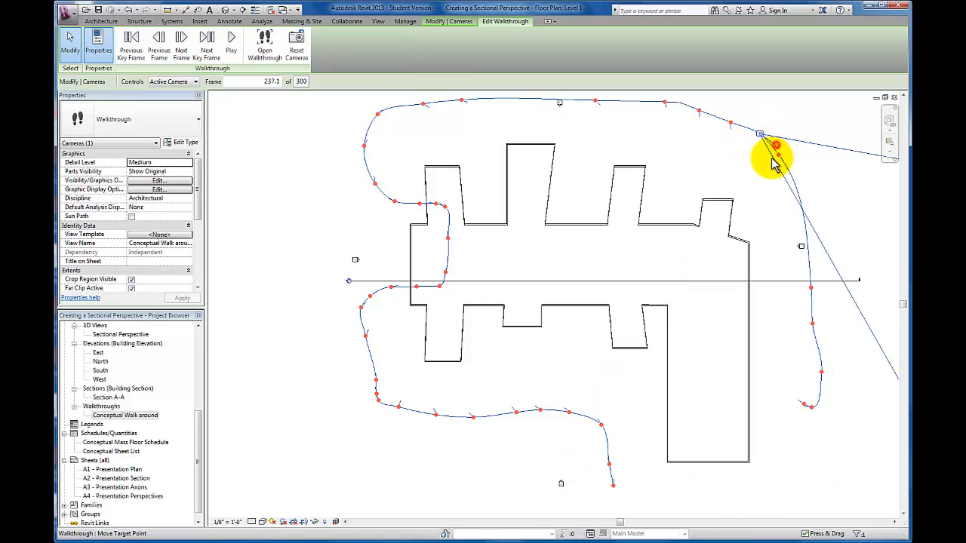
drag(773, 158, 739, 173)
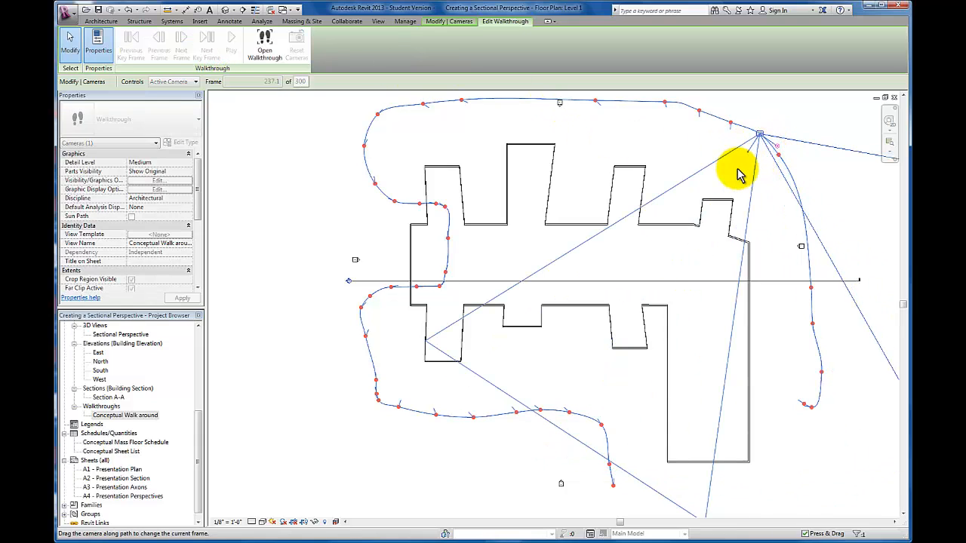
click(203, 45)
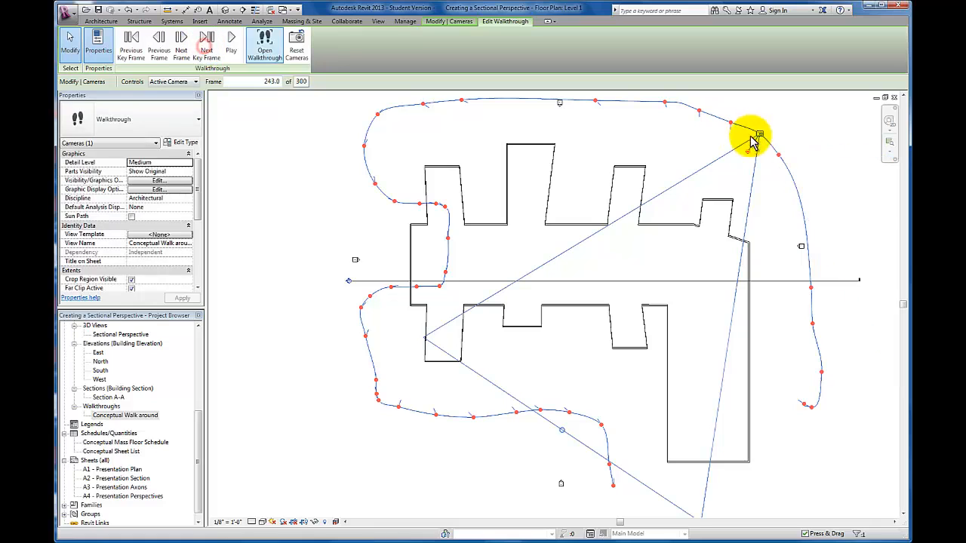
drag(751, 140, 781, 178)
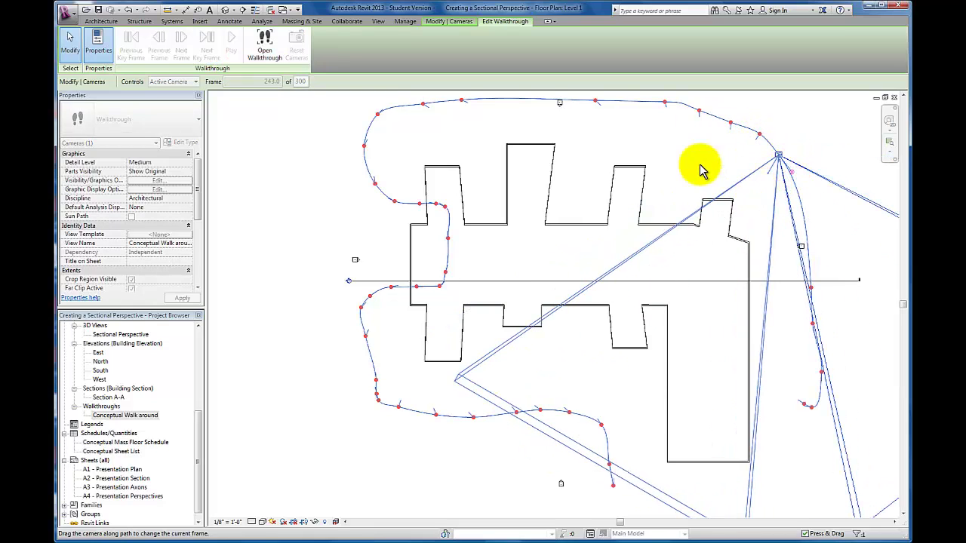
click(207, 45)
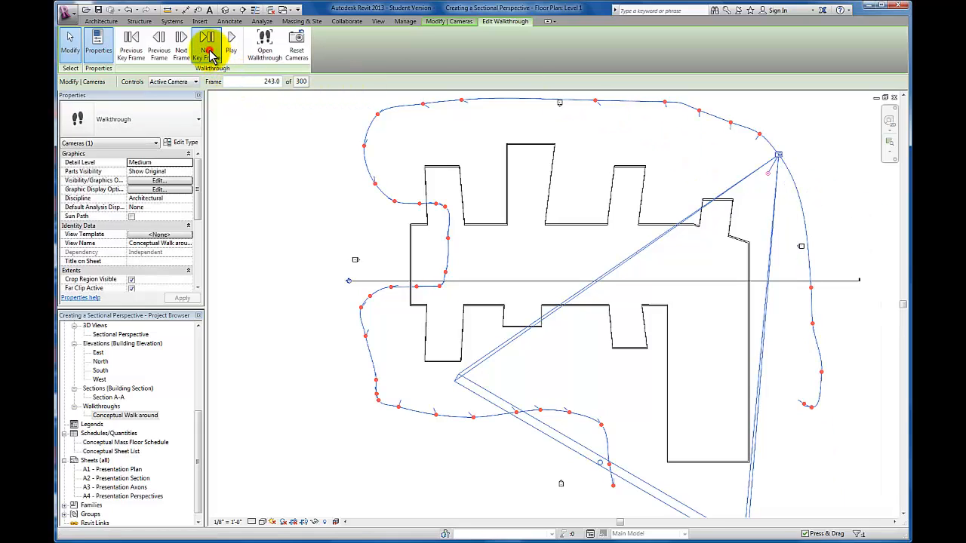
click(207, 44)
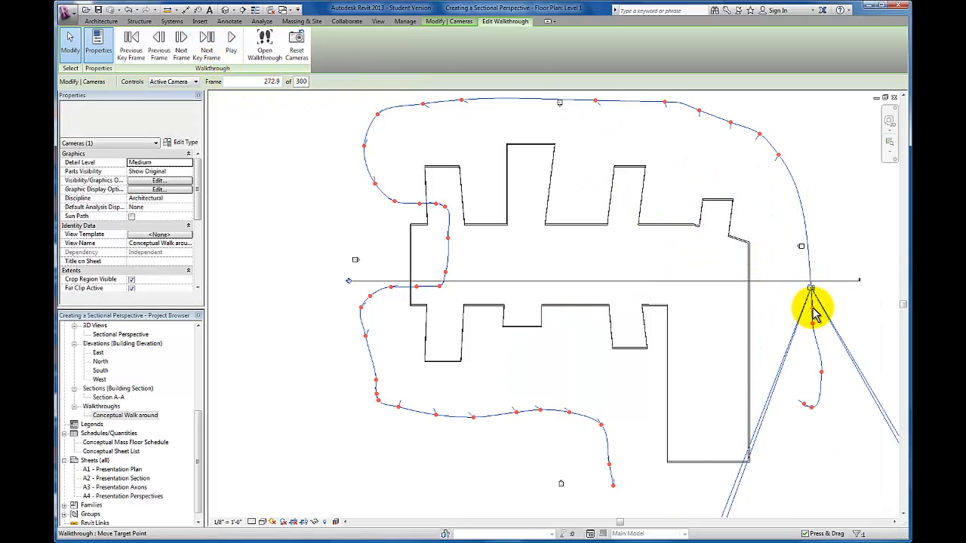
drag(811, 291, 785, 307)
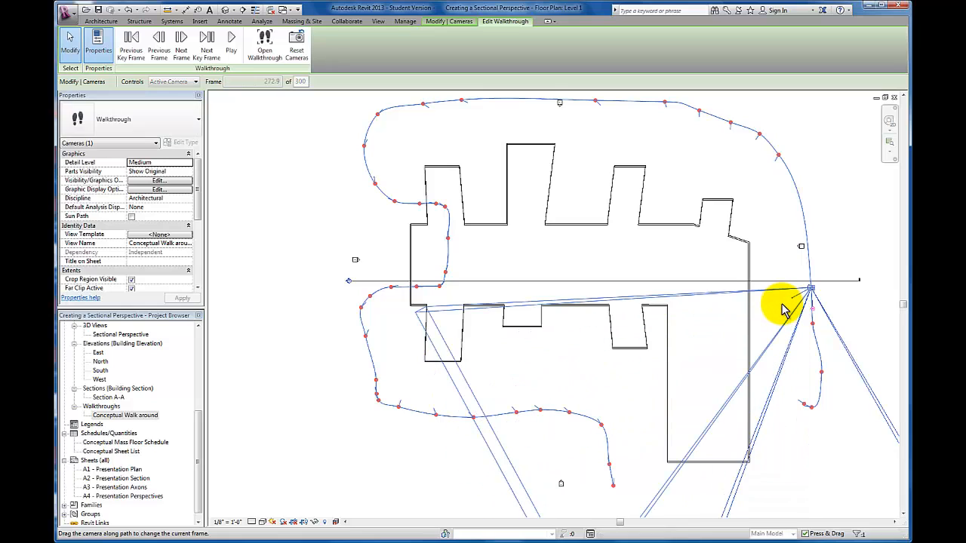
click(206, 43)
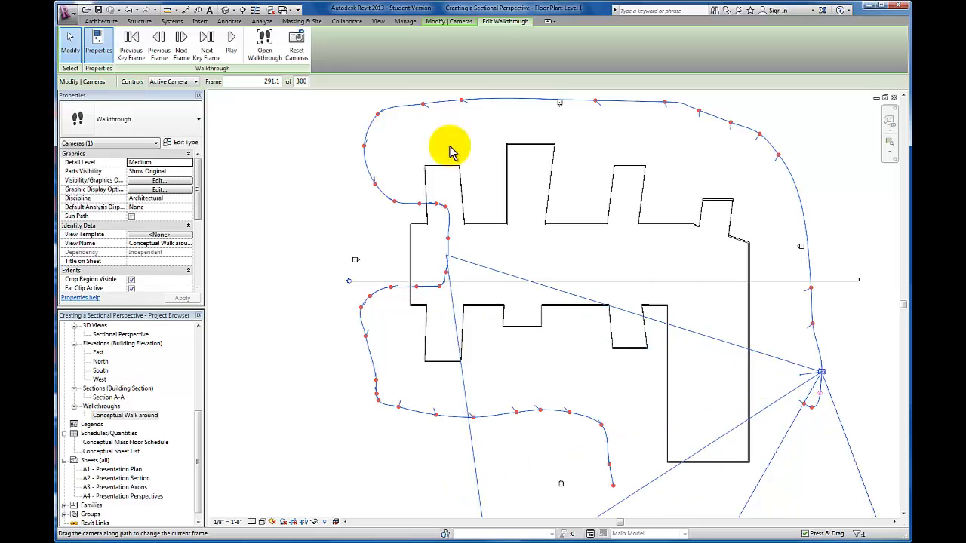
Step: Advance to frame 300 and swing the final camera toward the upper left
click(204, 43)
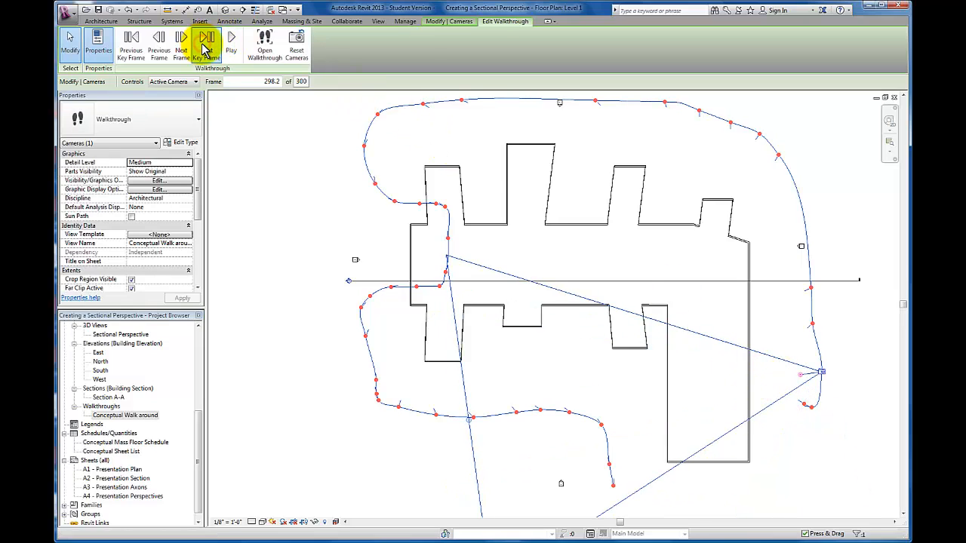
click(206, 41)
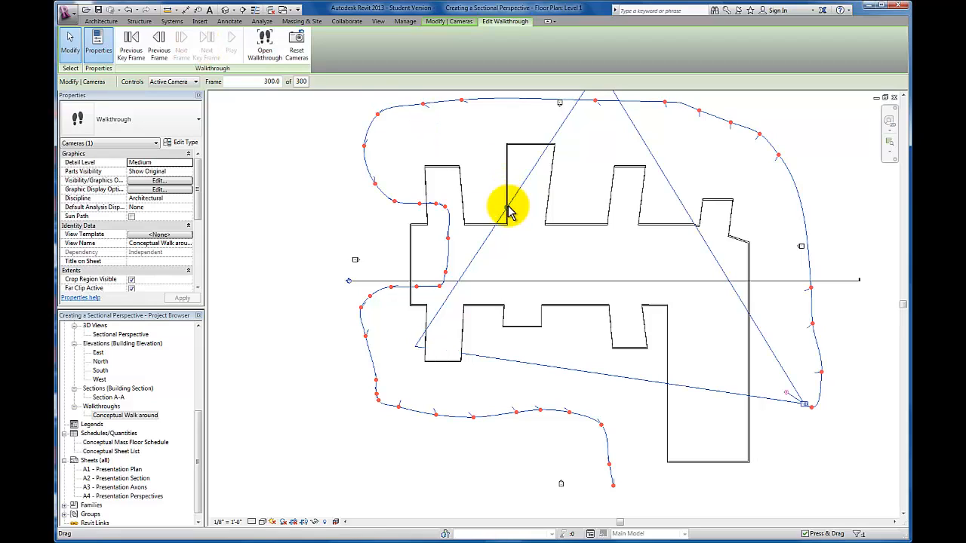
drag(506, 208, 421, 147)
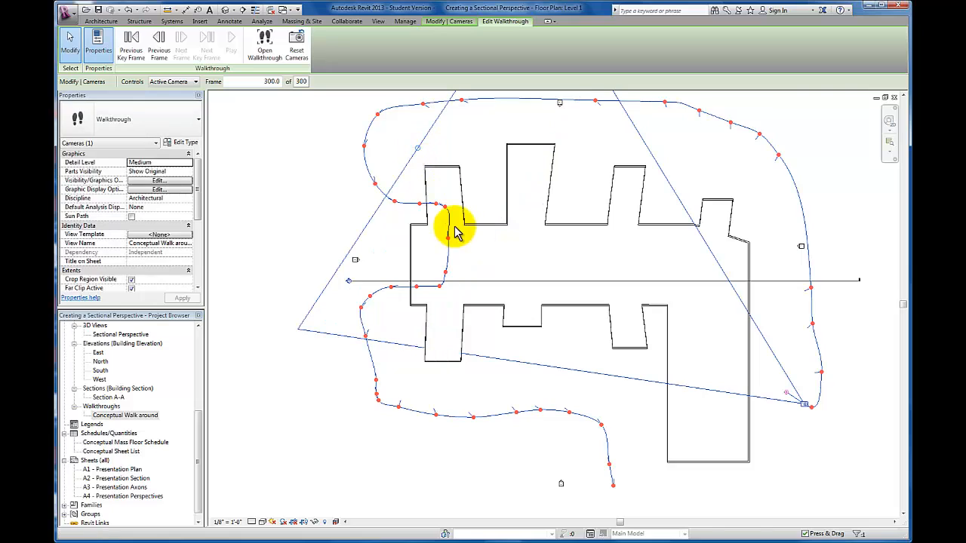
mouse_move(308, 434)
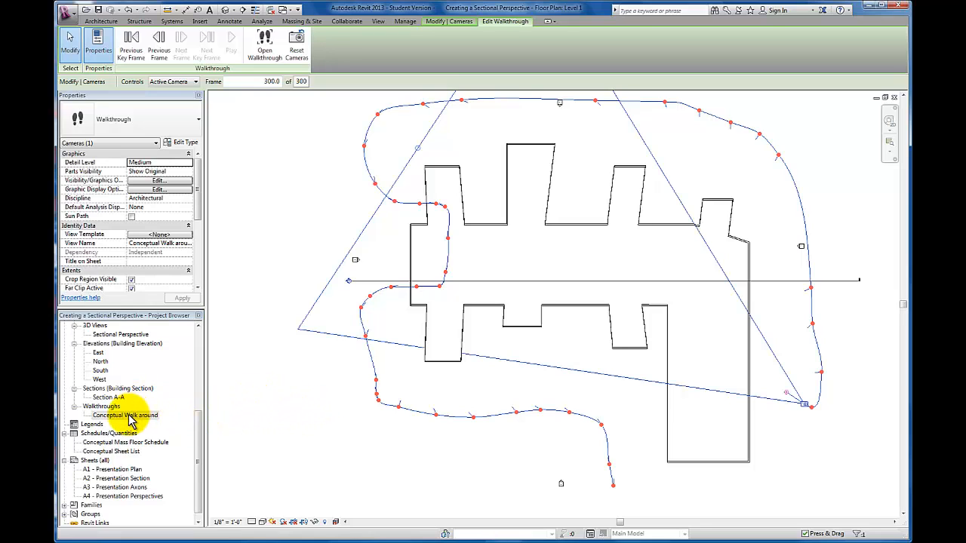
Step: Open the Conceptual Walk around view from Walkthroughs in the Project Browser
double_click(125, 415)
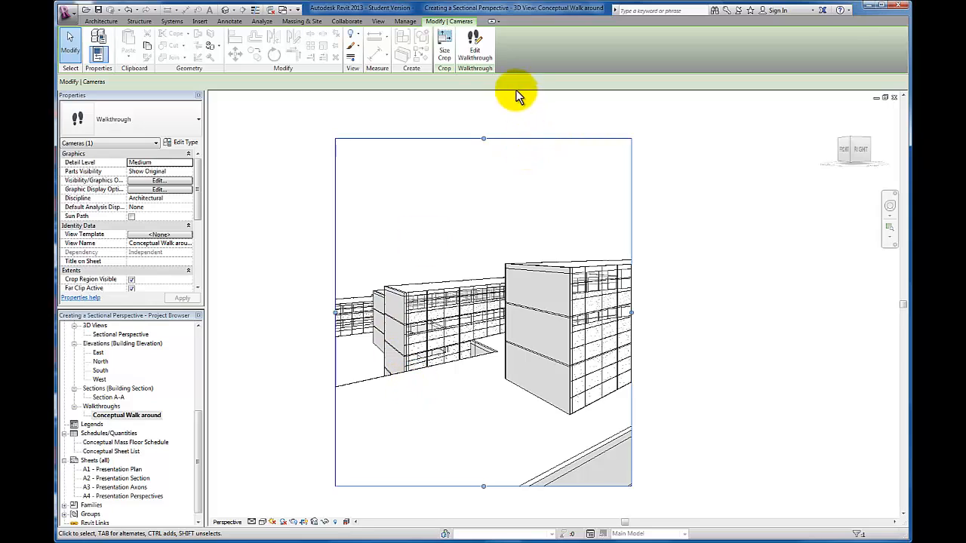
click(474, 46)
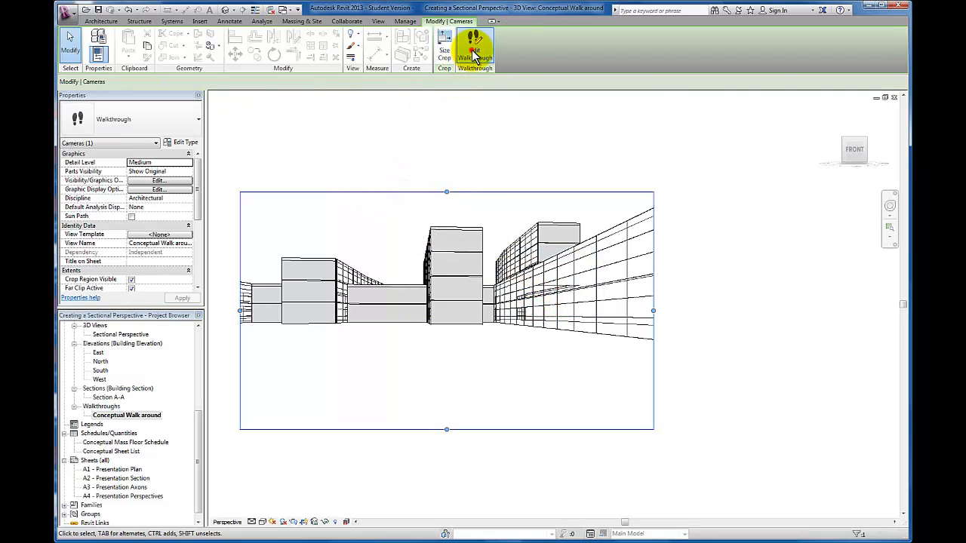
Step: Enter Edit Walkthrough and play all 300 frames of Conceptual Walk around
click(476, 46)
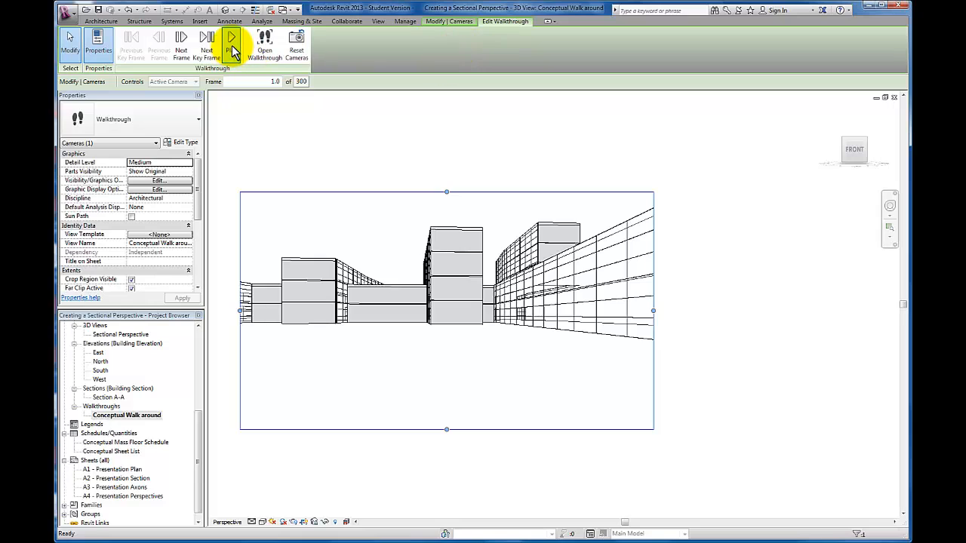
click(230, 42)
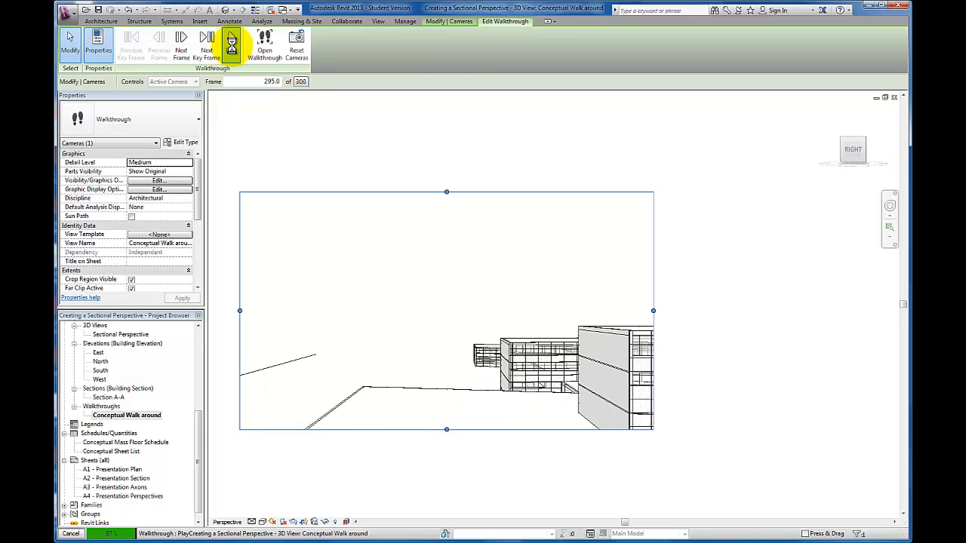
click(231, 41)
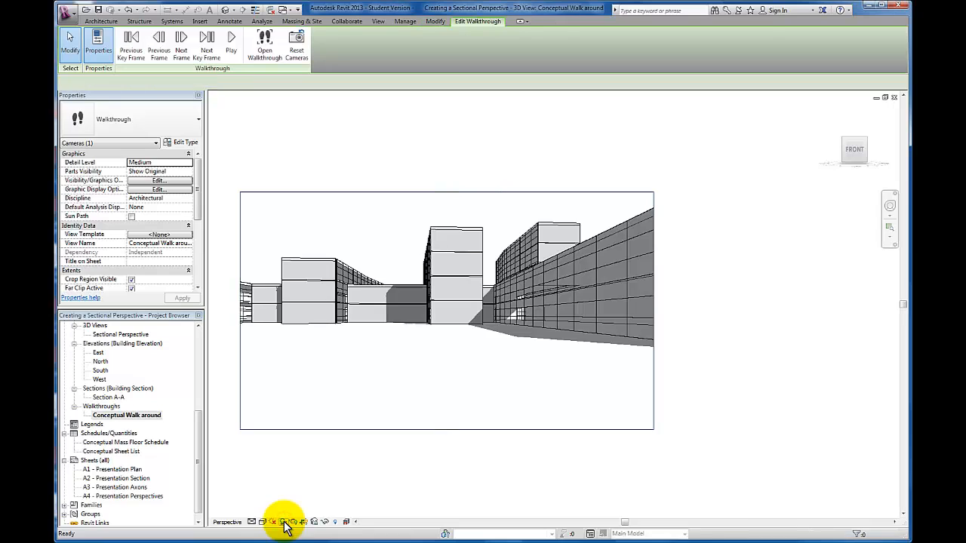
Step: Leave Edit Walkthrough mode by returning to the View tab, keeping the shaded perspective
click(377, 21)
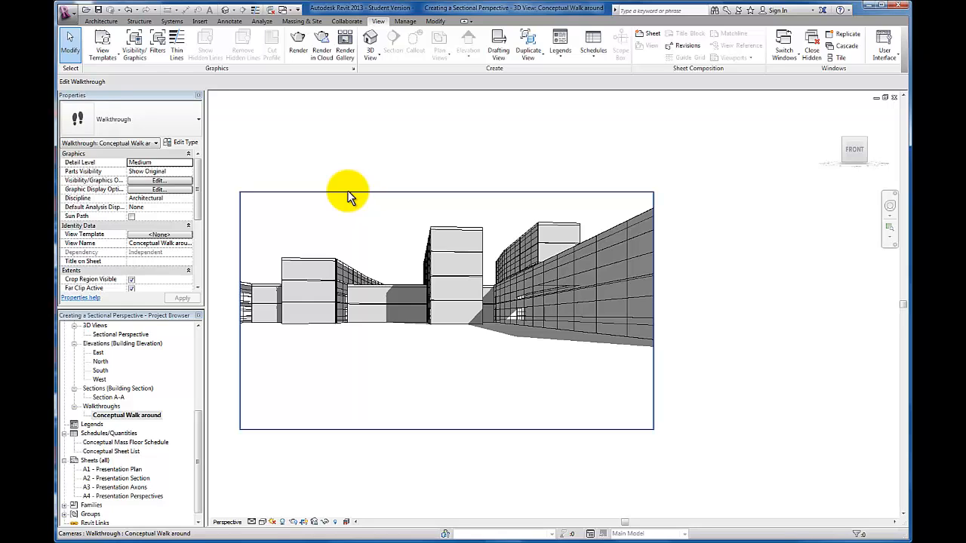
mouse_move(341, 195)
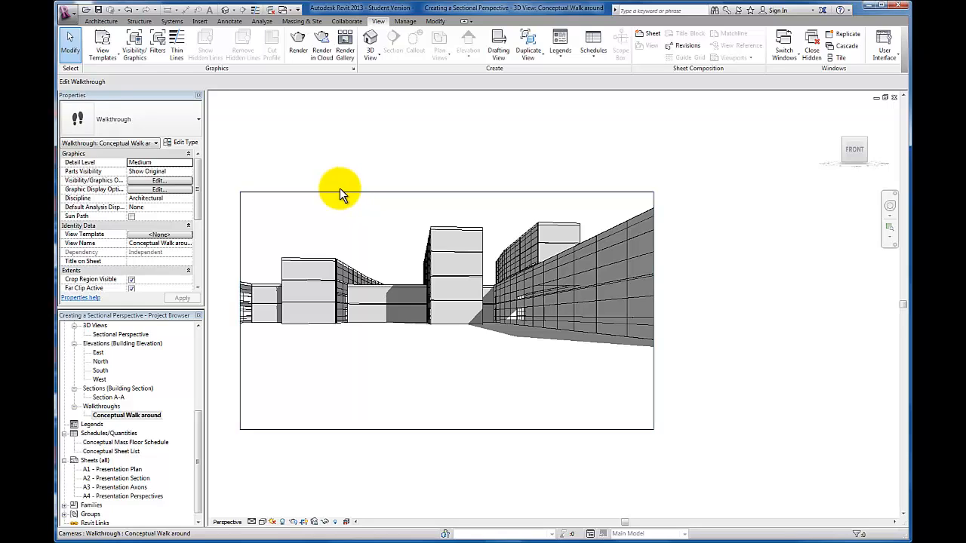